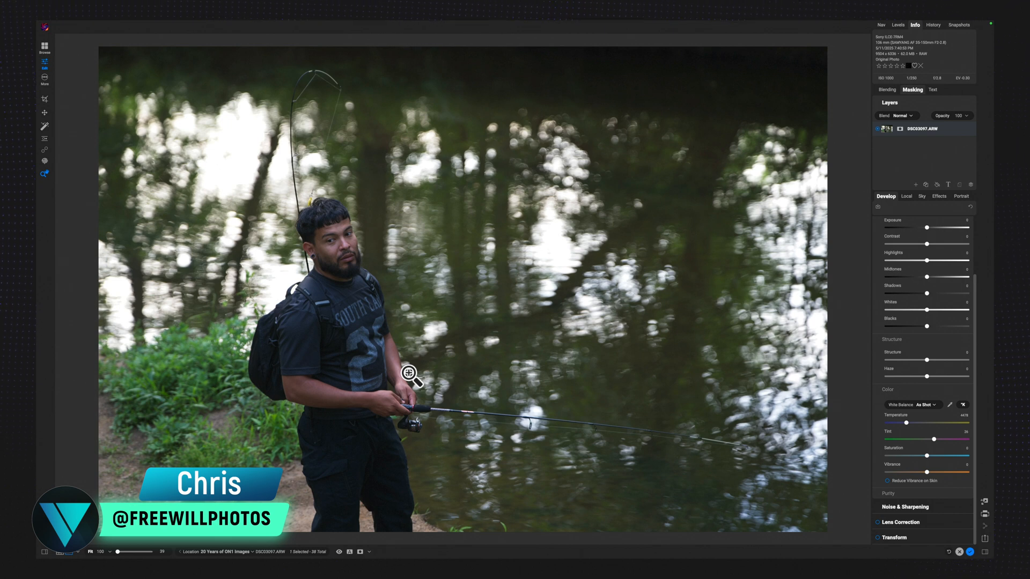
pyautogui.moveTo(322, 389)
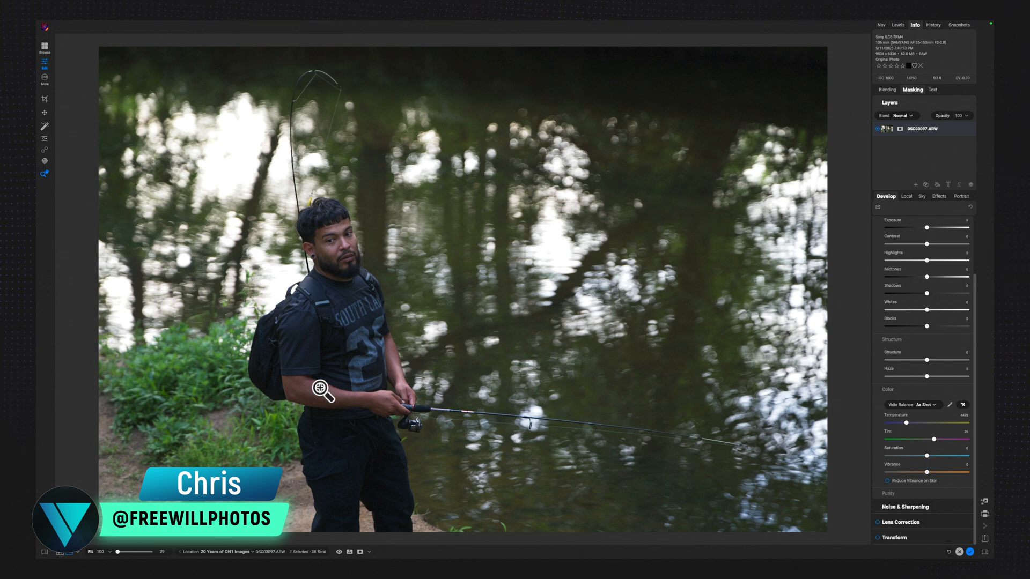
pyautogui.moveTo(324, 385)
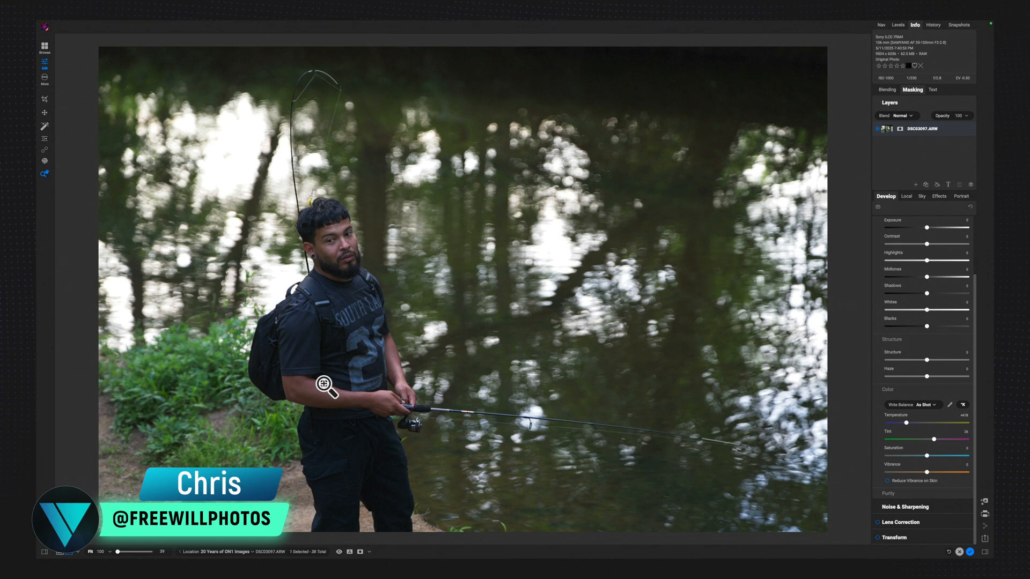
pyautogui.moveTo(296, 326)
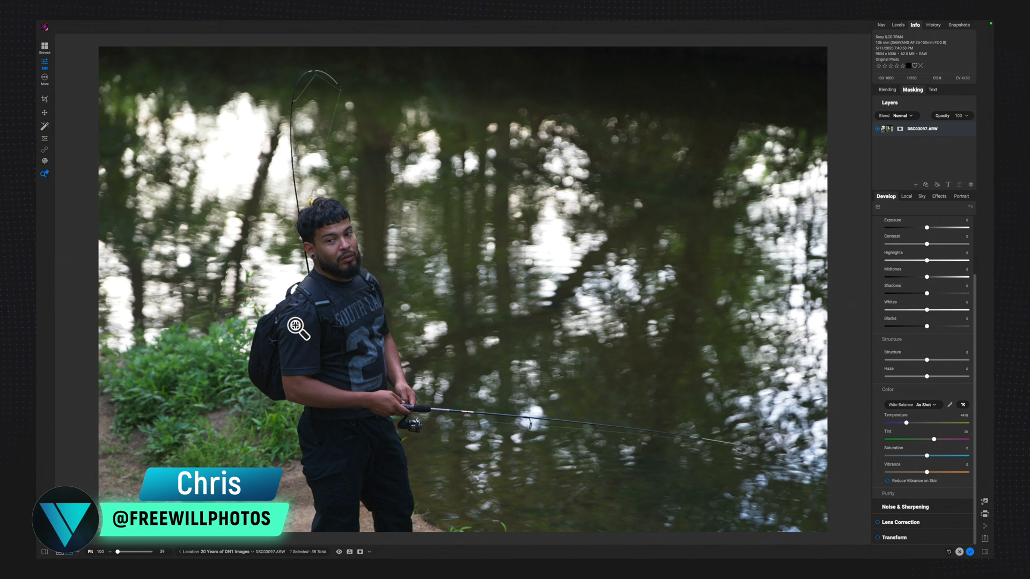
pyautogui.moveTo(566, 370)
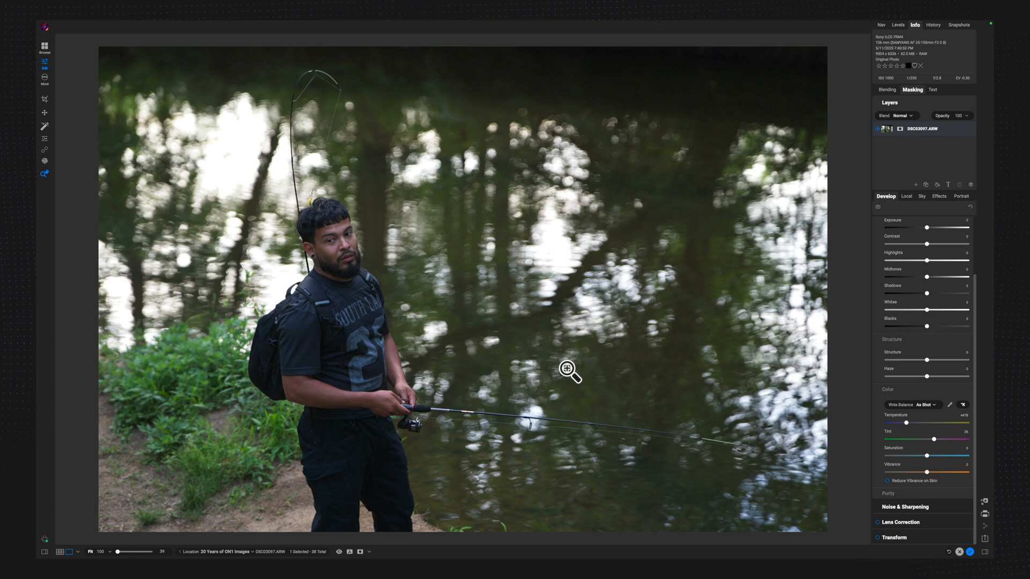
pyautogui.moveTo(233, 207)
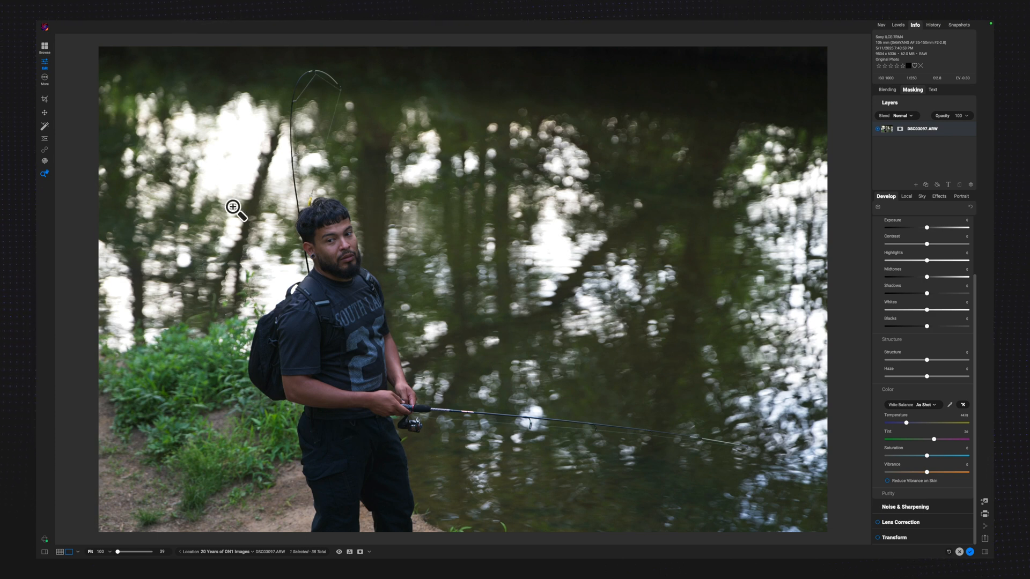
pyautogui.moveTo(136, 177)
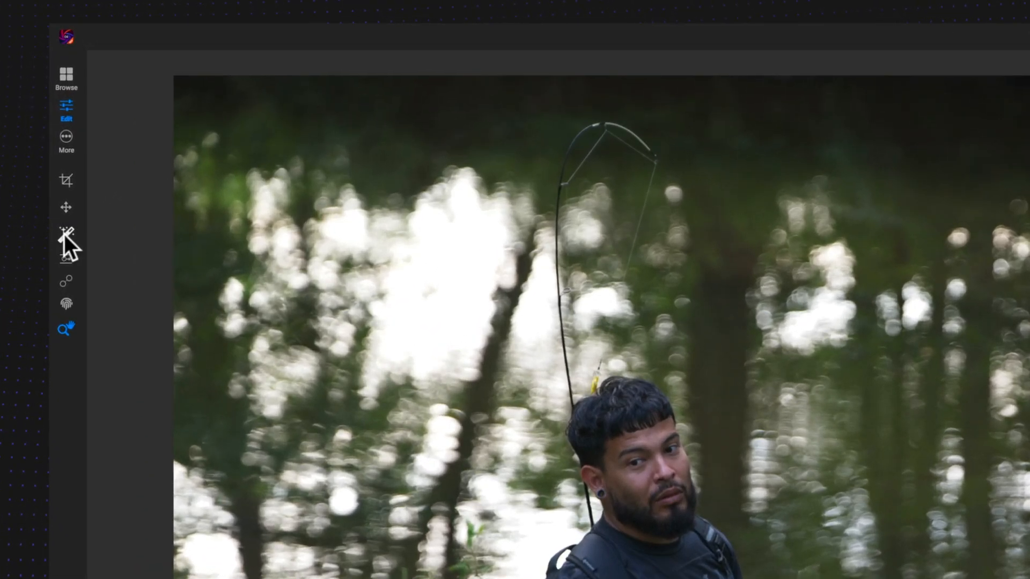
pyautogui.moveTo(67, 232)
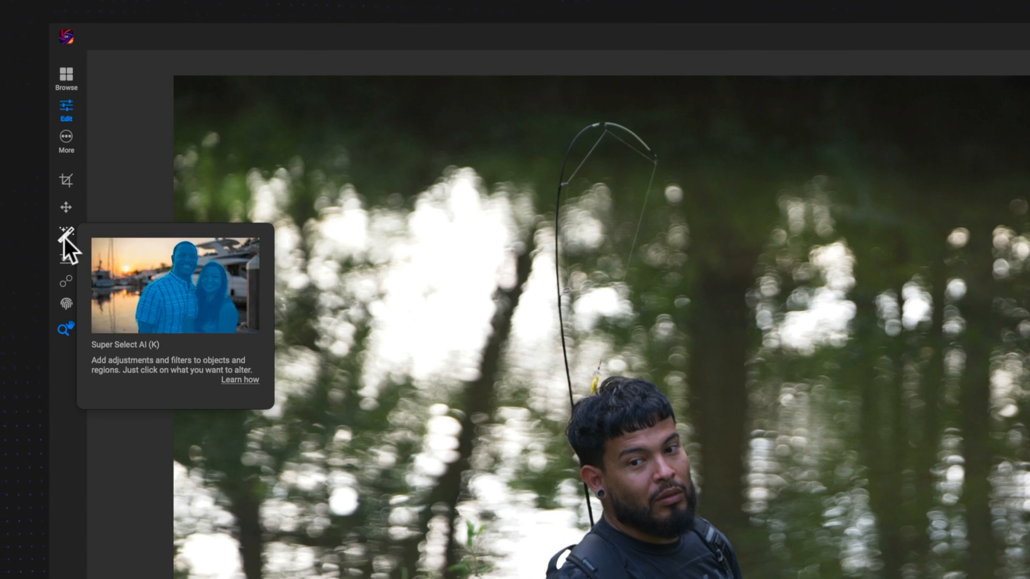
# - Activate the Super Select AI tool to select objects in the photo
pyautogui.click(66, 238)
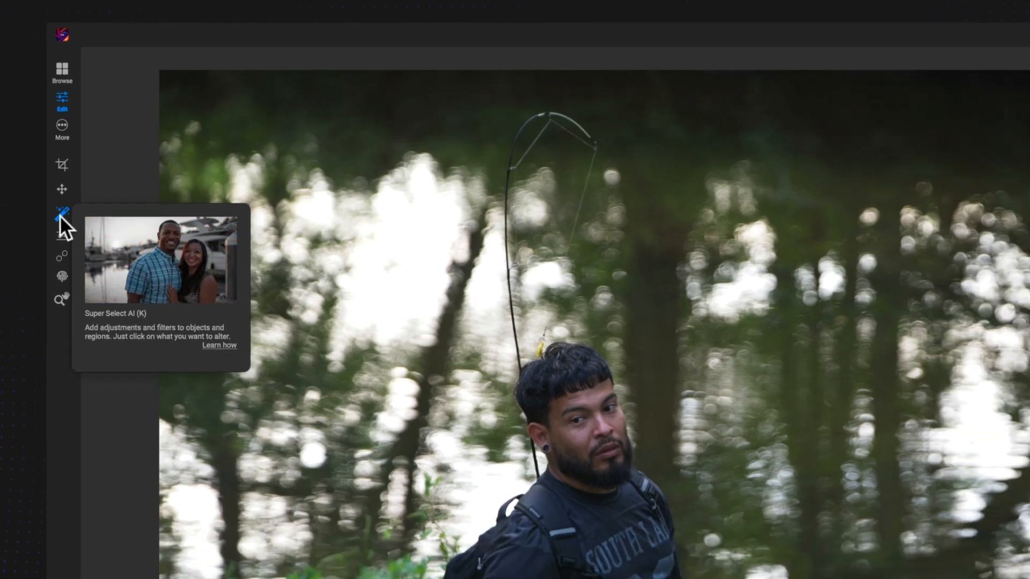
pyautogui.click(62, 215)
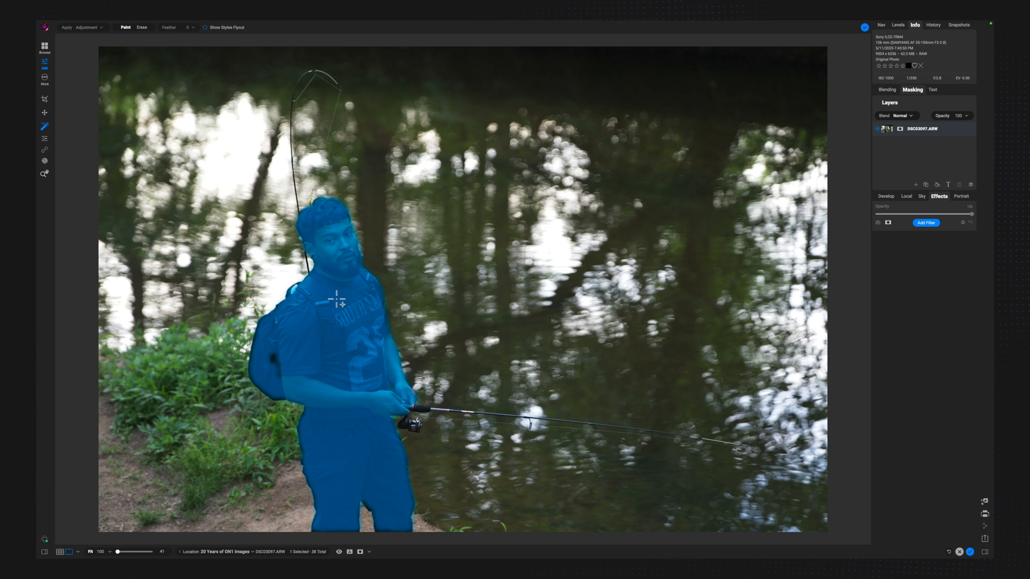
pyautogui.moveTo(271, 362)
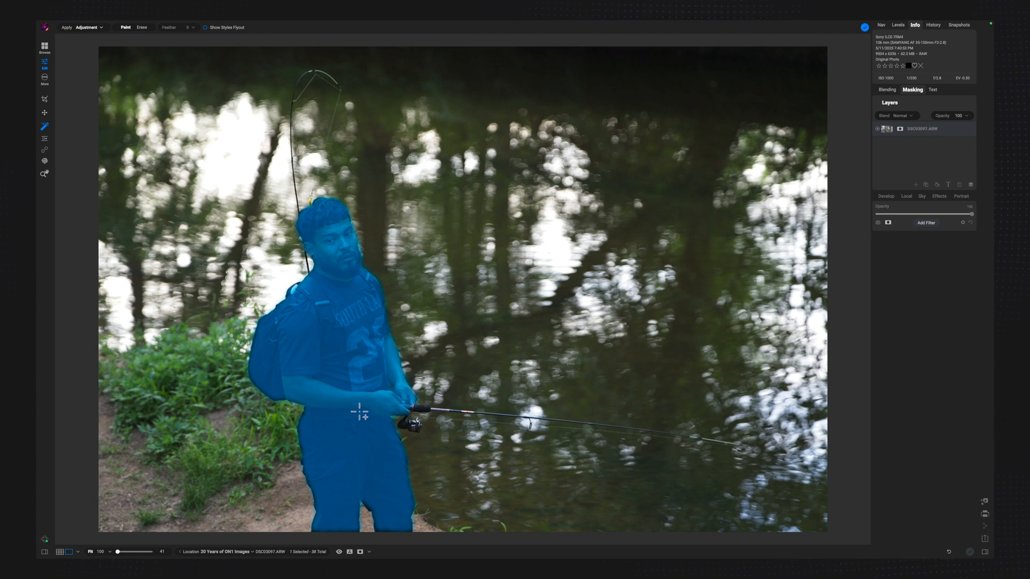
pyautogui.moveTo(423, 412)
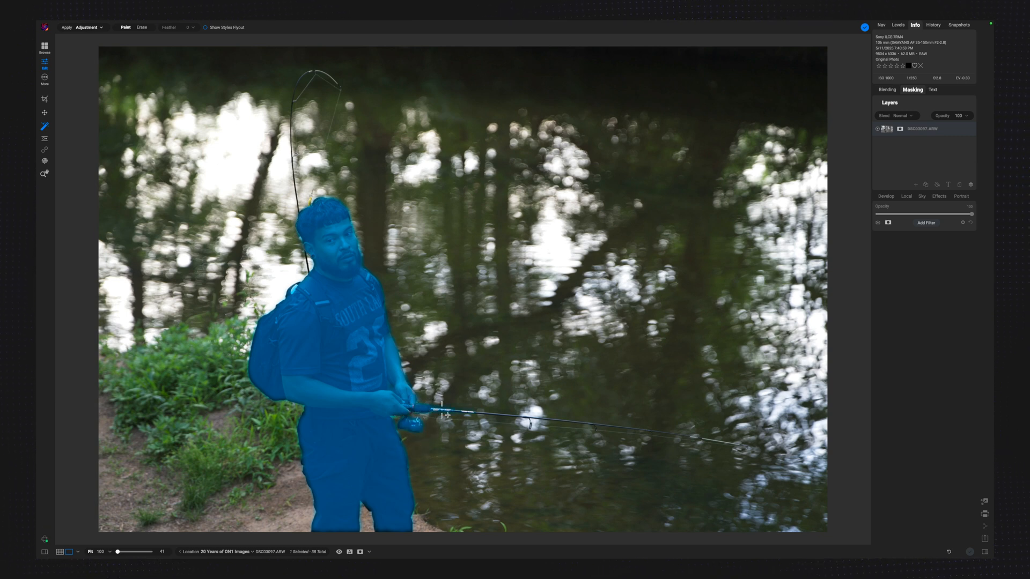
# - Paint the fishing rod, its tip and the line down to his head into the subject mask
pyautogui.moveTo(443, 411); pyautogui.dragTo(736, 440)
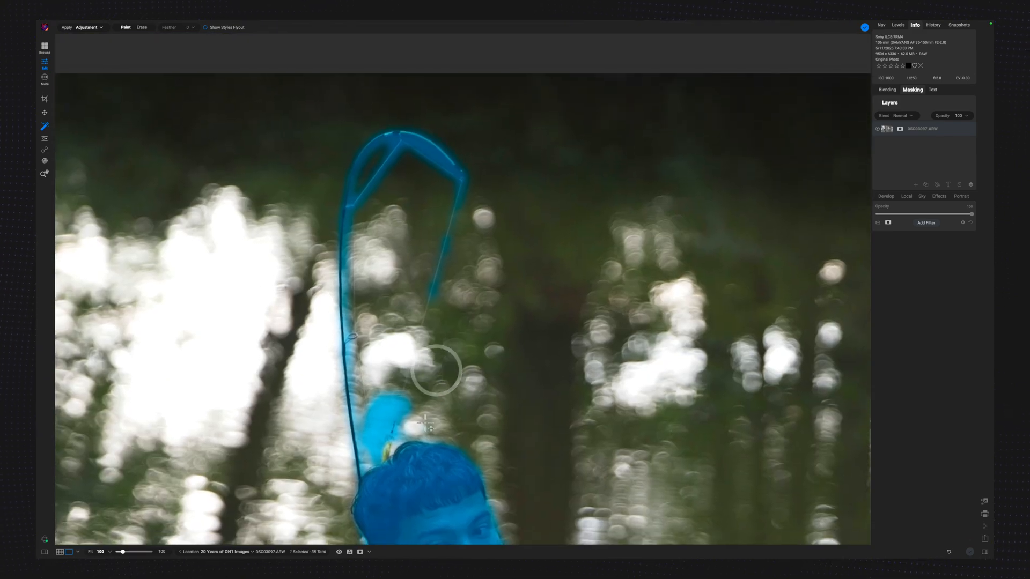
pyautogui.moveTo(434, 371); pyautogui.dragTo(390, 447)
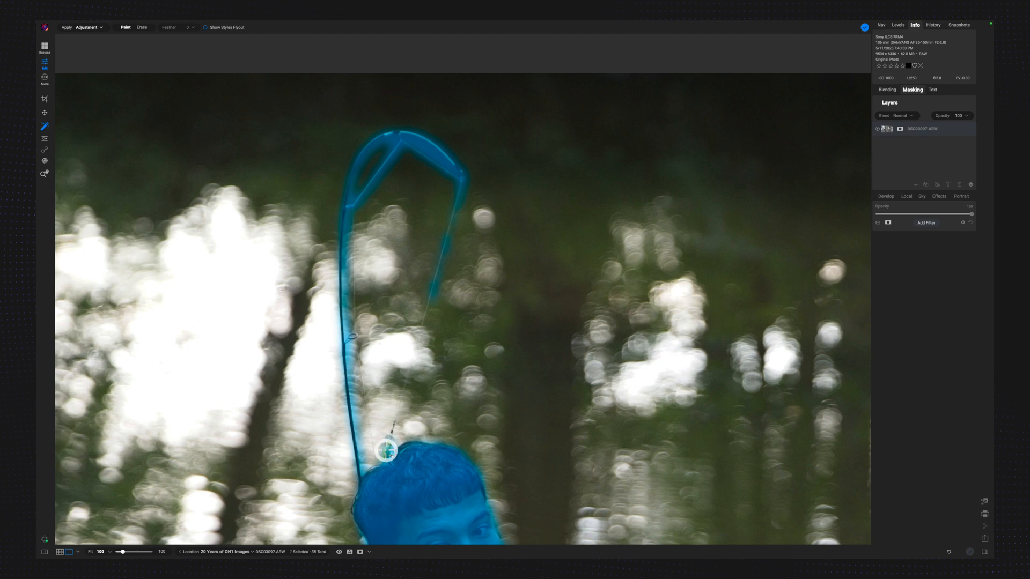
pyautogui.moveTo(386, 450); pyautogui.dragTo(522, 473)
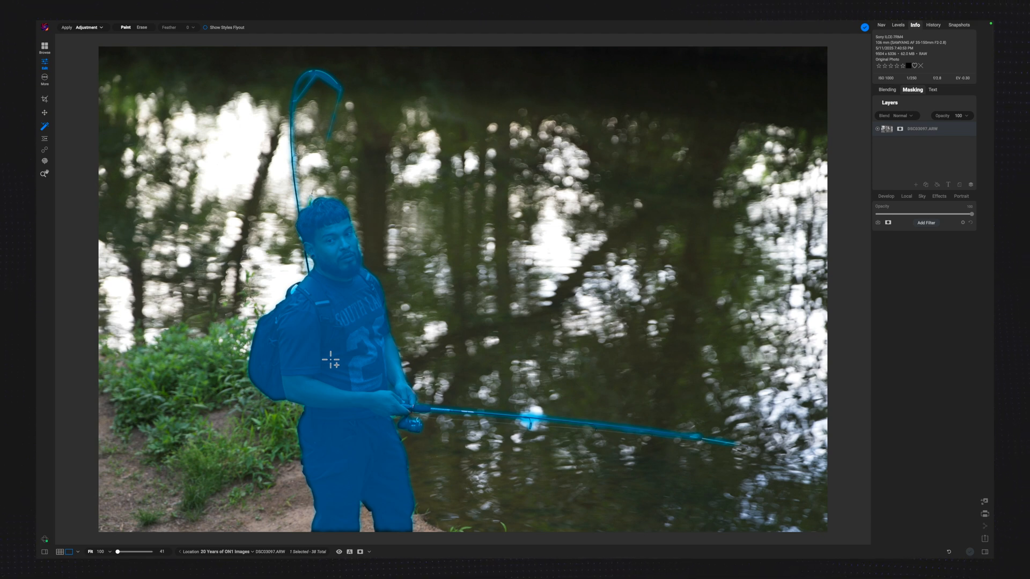
pyautogui.moveTo(314, 352)
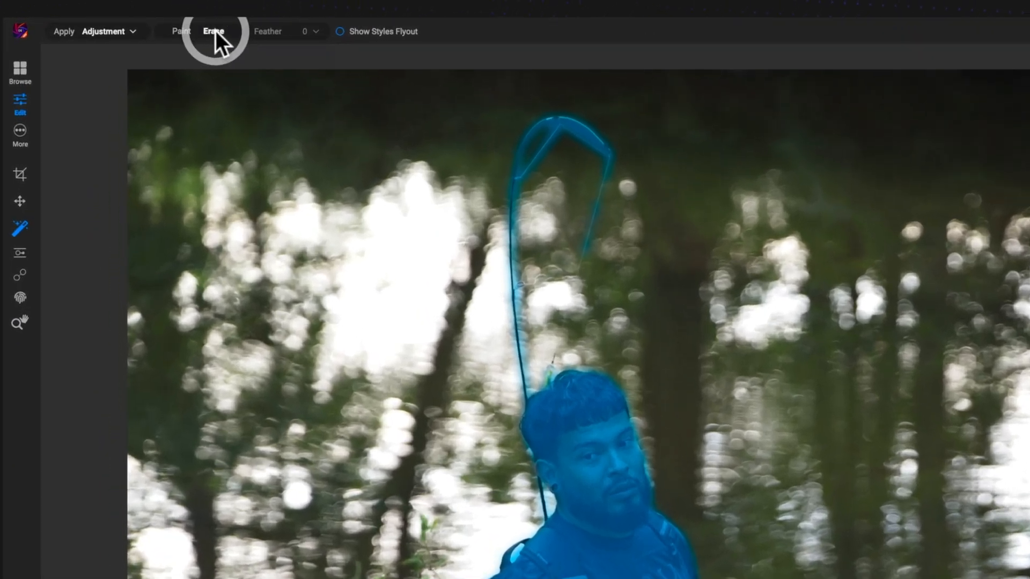
# - Switch to Erase mode and set the selection to apply as a plain Adjustment
pyautogui.click(213, 32)
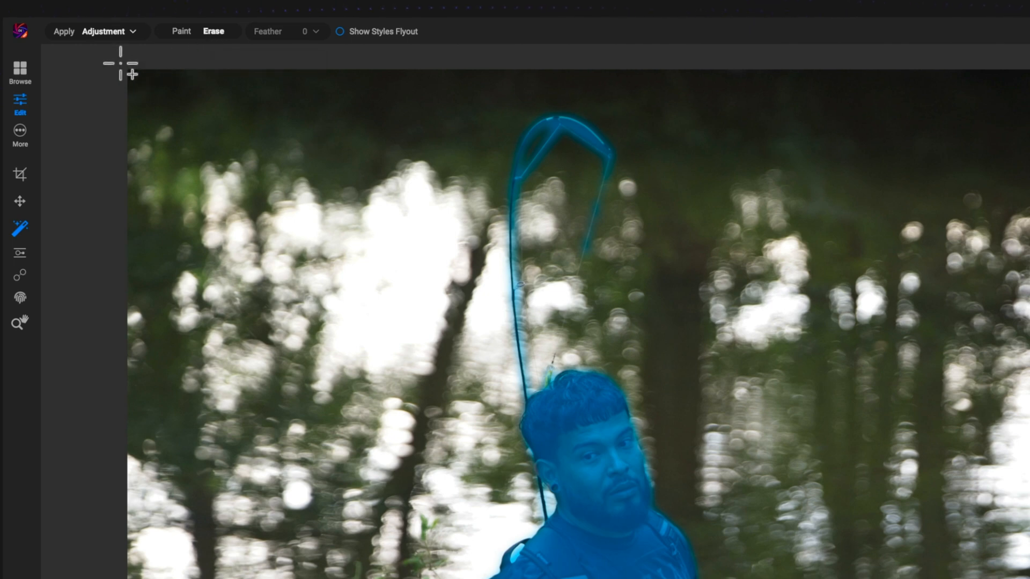
pyautogui.click(103, 31)
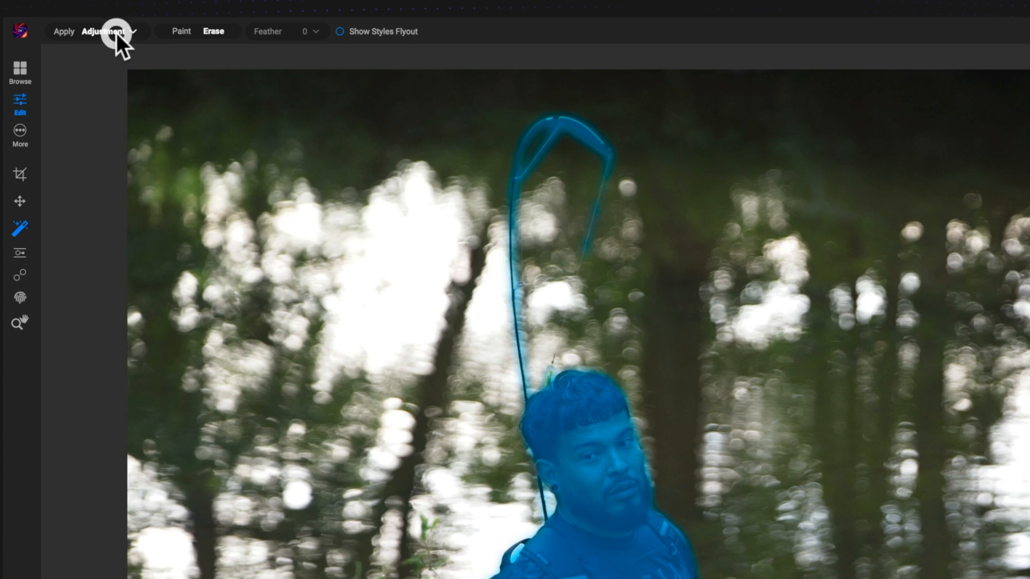
pyautogui.click(104, 31)
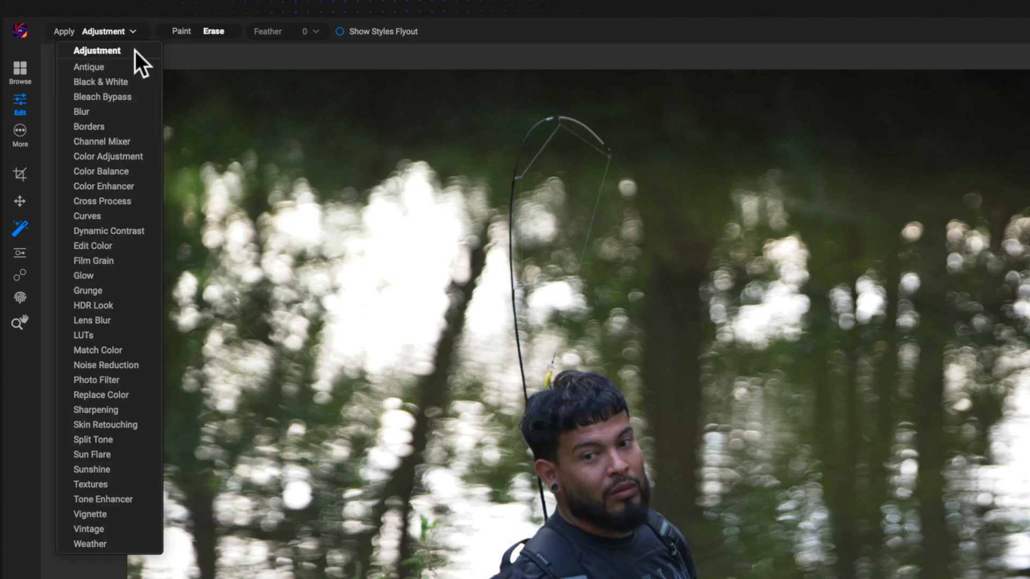
pyautogui.click(97, 50)
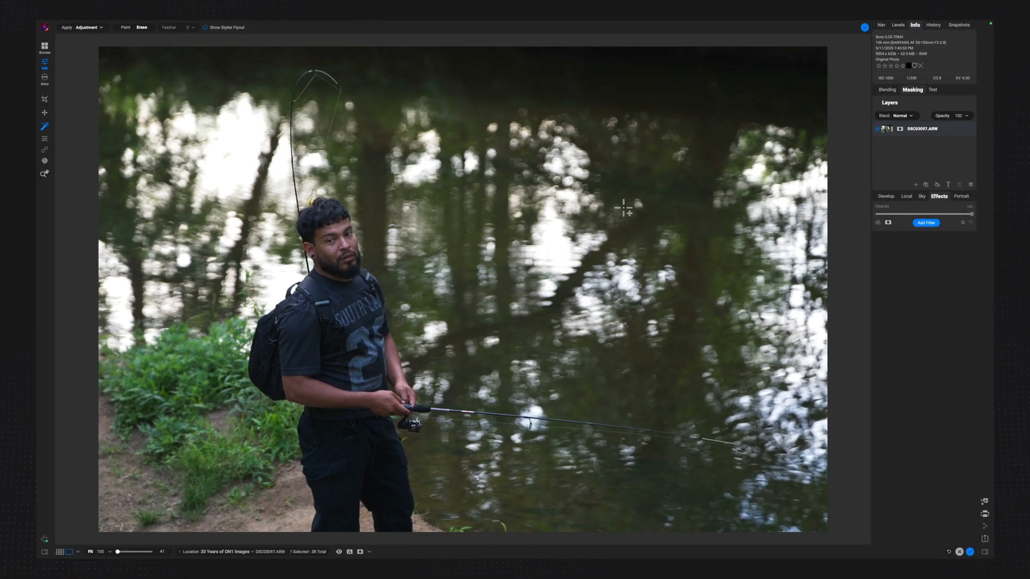
# - Apply the selection as a Local adjustment and lower its Exposure to darken the background
pyautogui.click(907, 197)
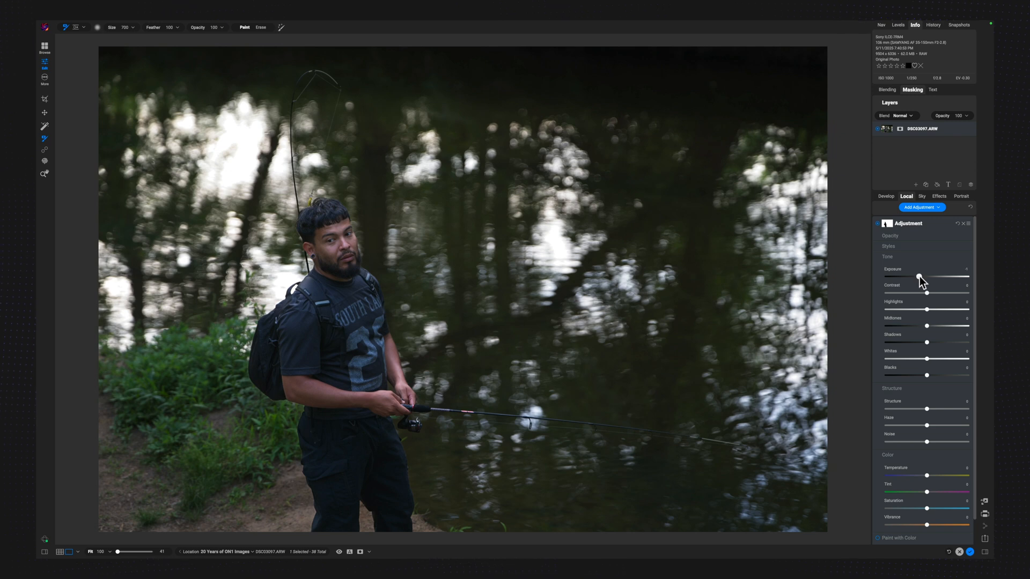
pyautogui.moveTo(926, 271); pyautogui.dragTo(920, 271)
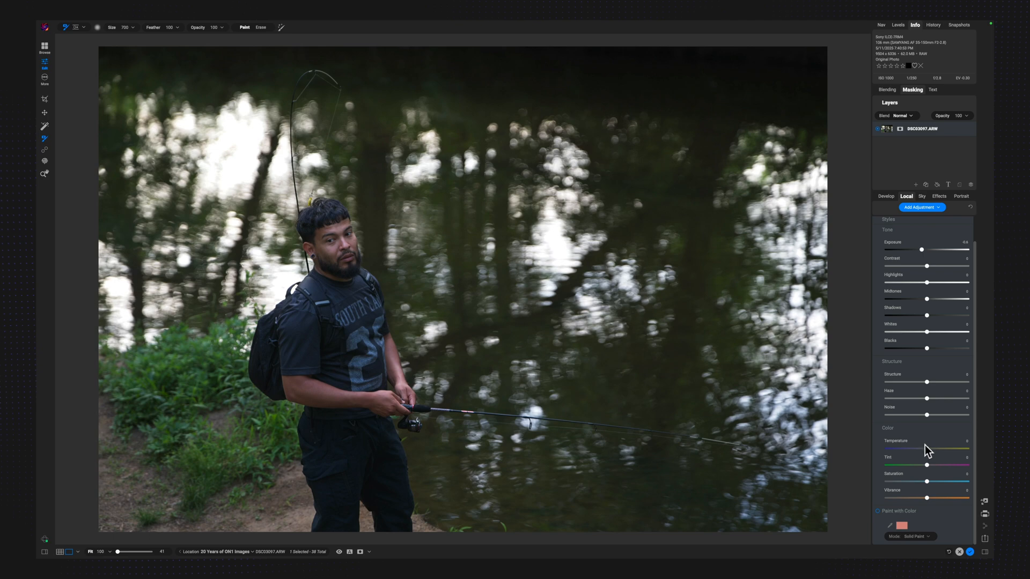
pyautogui.moveTo(928, 452)
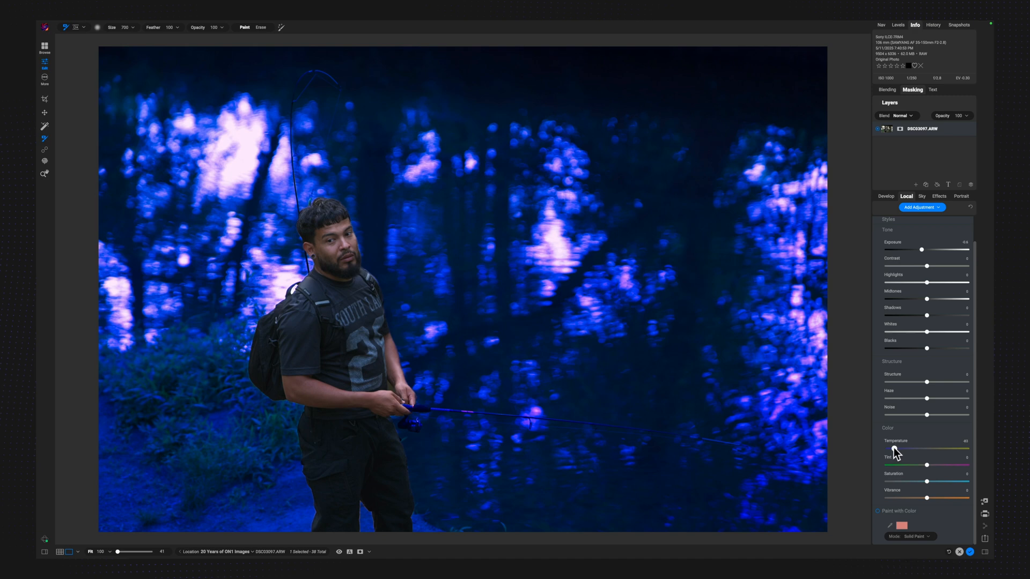
# - Warm the background's temperature slightly and pull down its Saturation for a muted look
pyautogui.moveTo(894, 450); pyautogui.dragTo(910, 450)
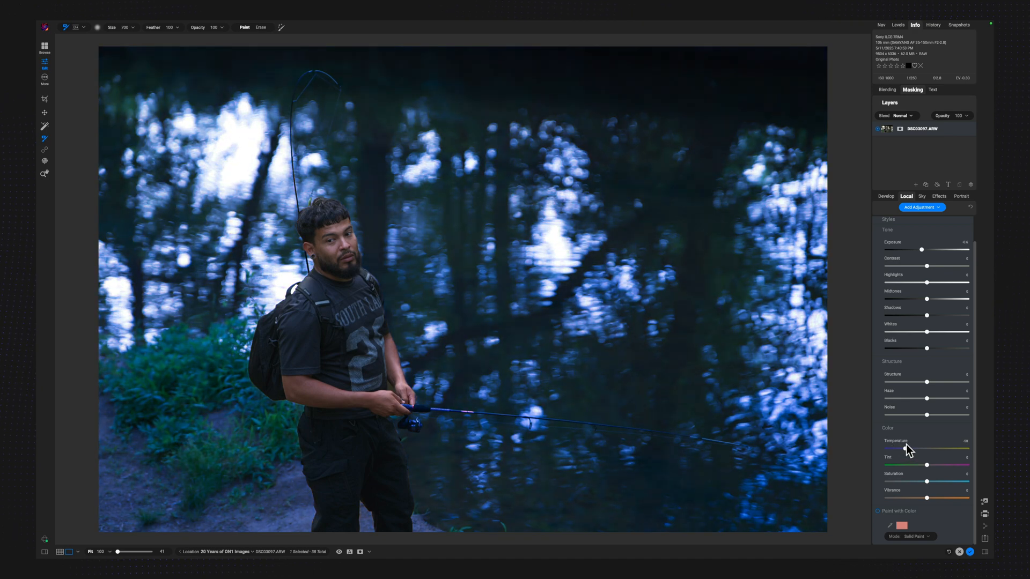
pyautogui.moveTo(953, 450); pyautogui.dragTo(913, 449)
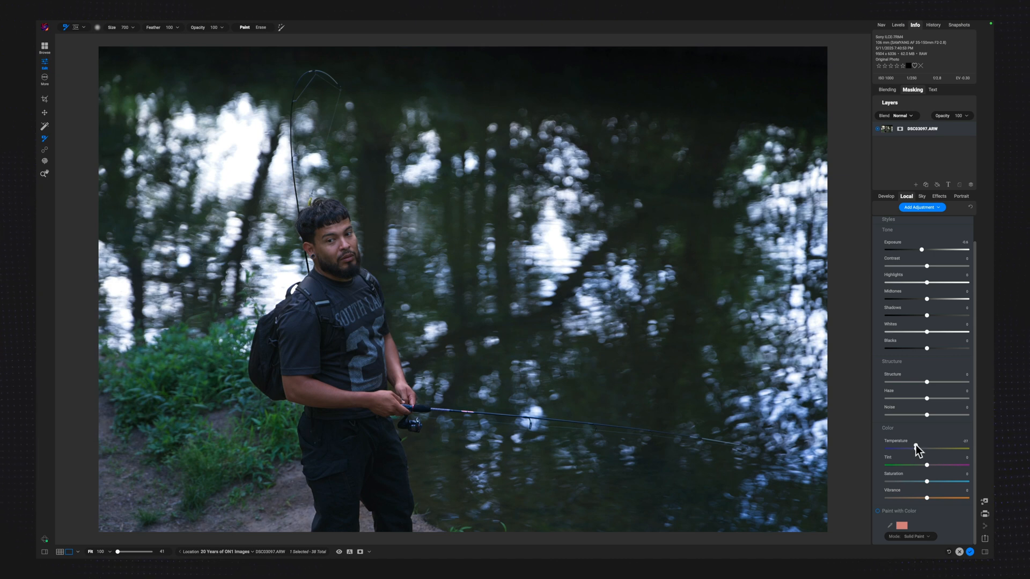
pyautogui.moveTo(918, 448)
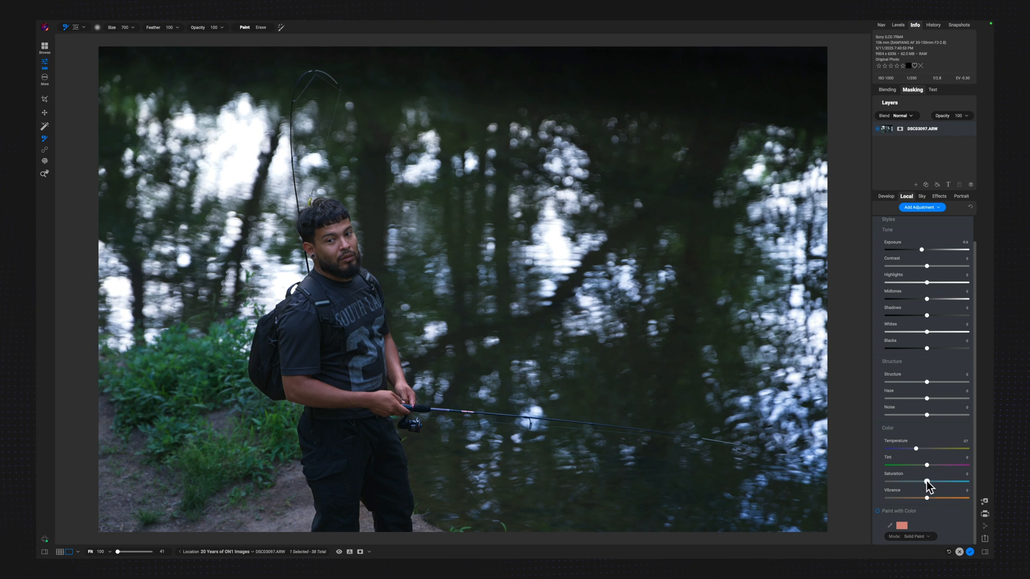
pyautogui.moveTo(927, 481); pyautogui.dragTo(924, 482)
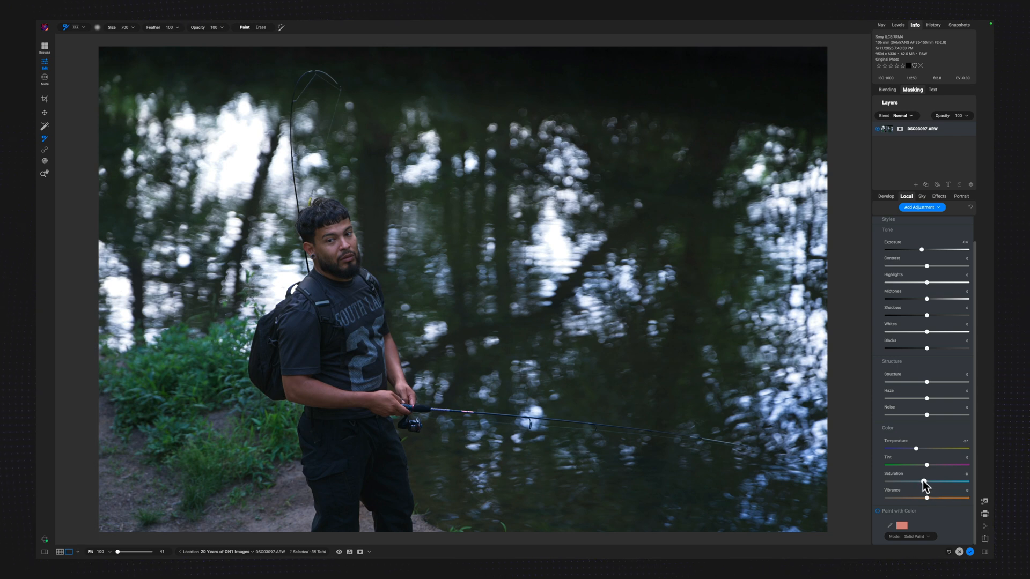
pyautogui.moveTo(909, 482); pyautogui.dragTo(909, 482)
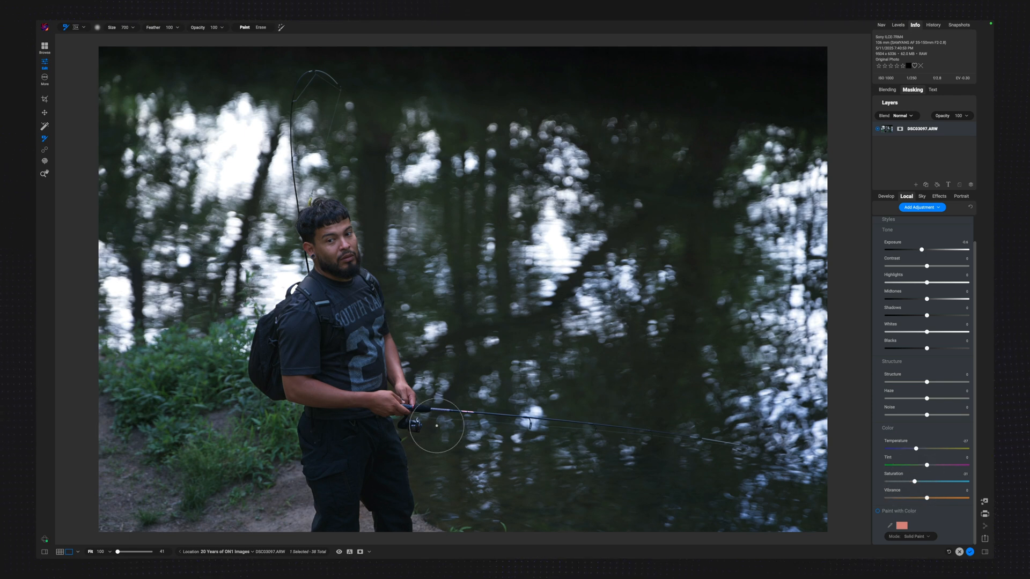
pyautogui.moveTo(855, 475)
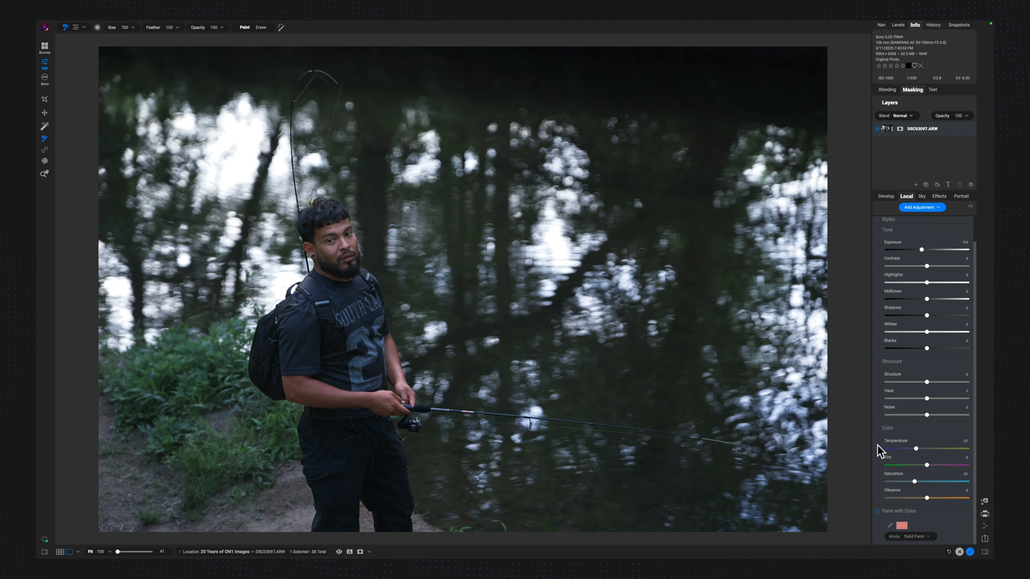
pyautogui.moveTo(890, 474)
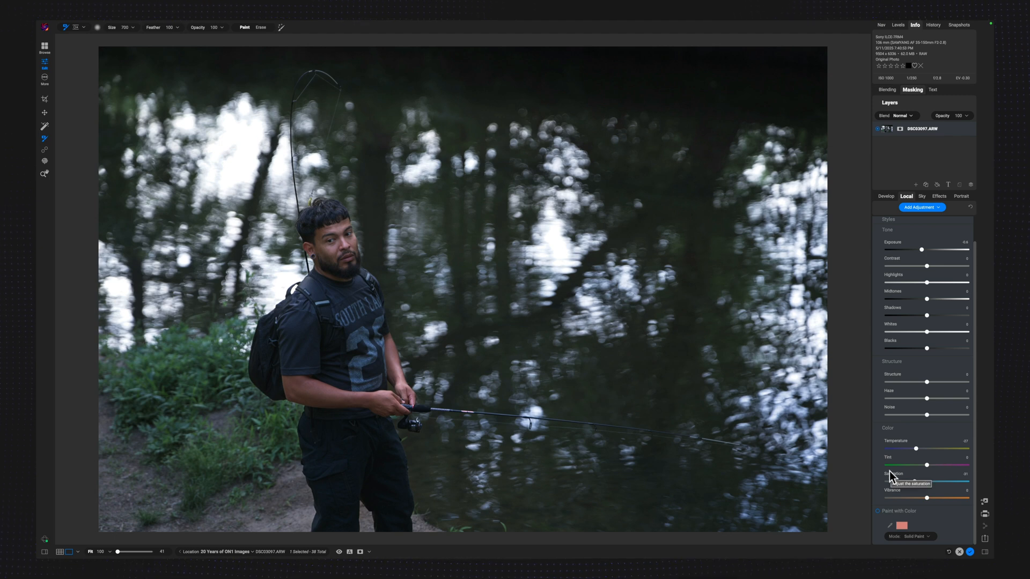
pyautogui.moveTo(103, 167)
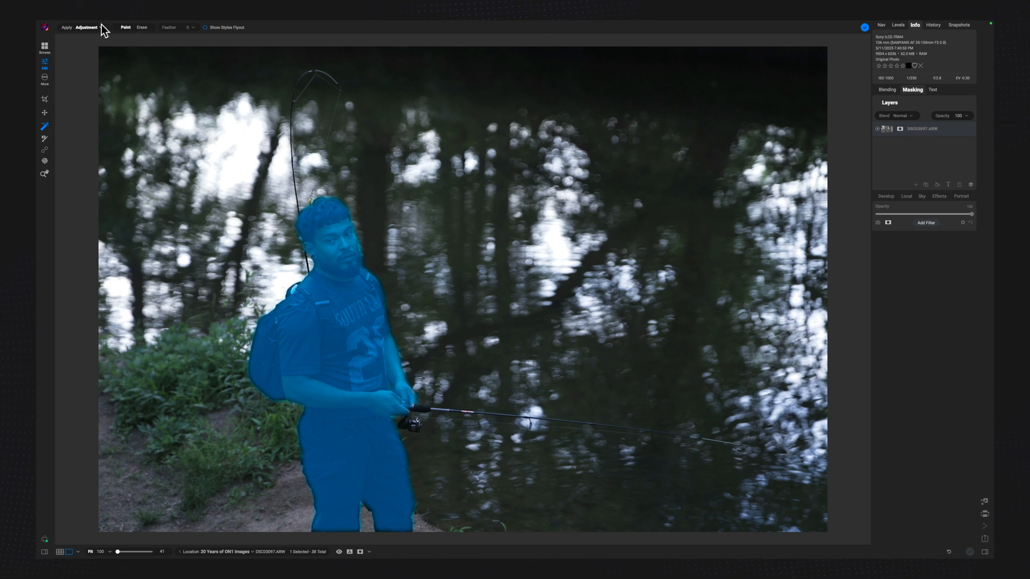
# - Browse the filter looks and choose Dynamic Contrast for the masked fisherman
pyautogui.click(86, 27)
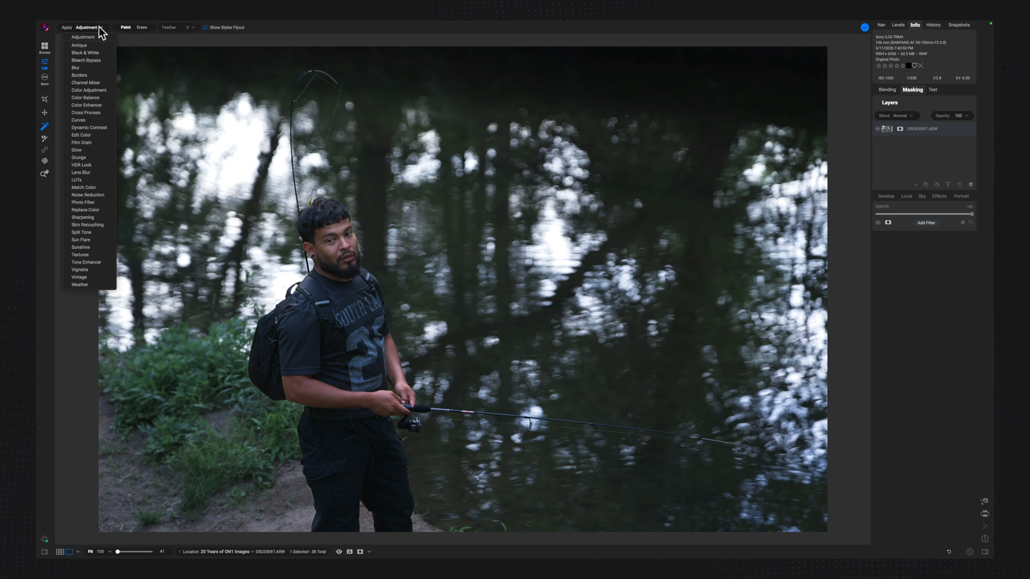
pyautogui.click(78, 45)
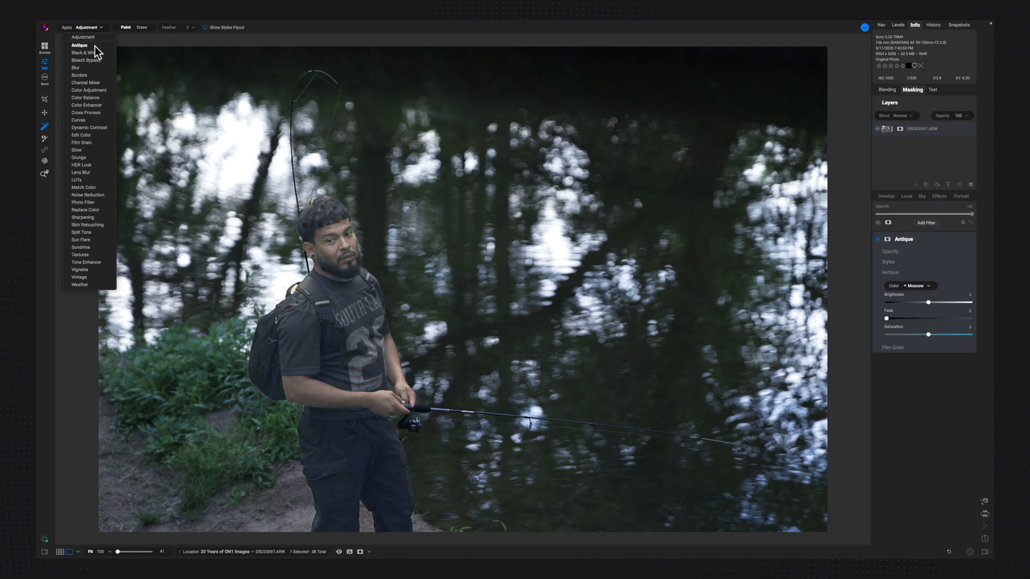
pyautogui.click(86, 53)
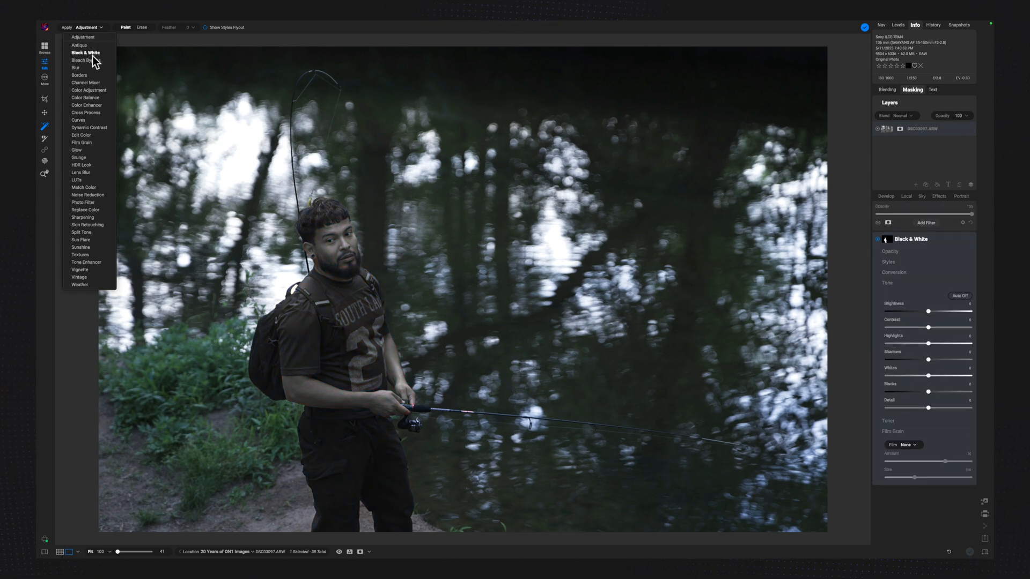
pyautogui.click(85, 60)
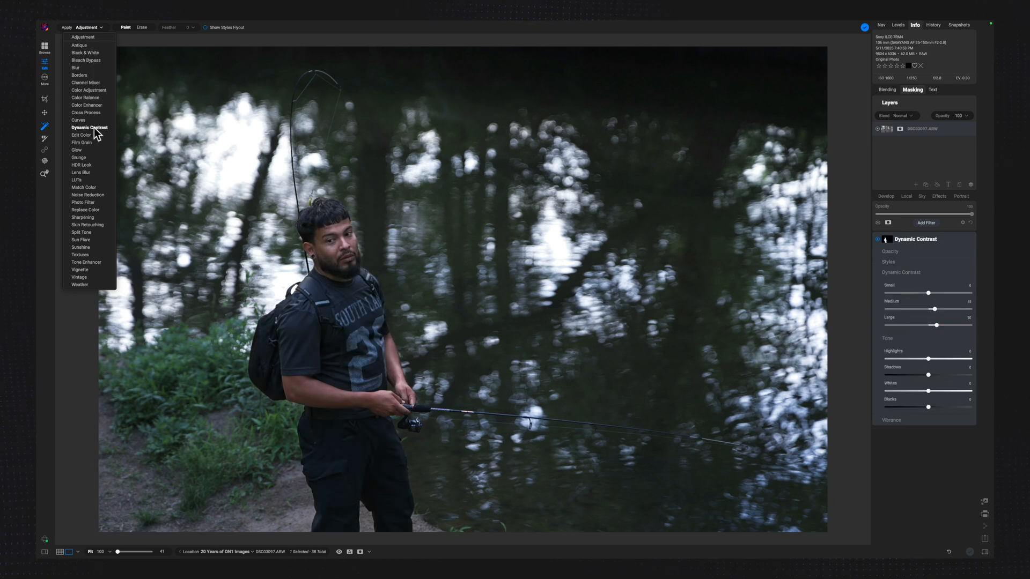
pyautogui.click(89, 127)
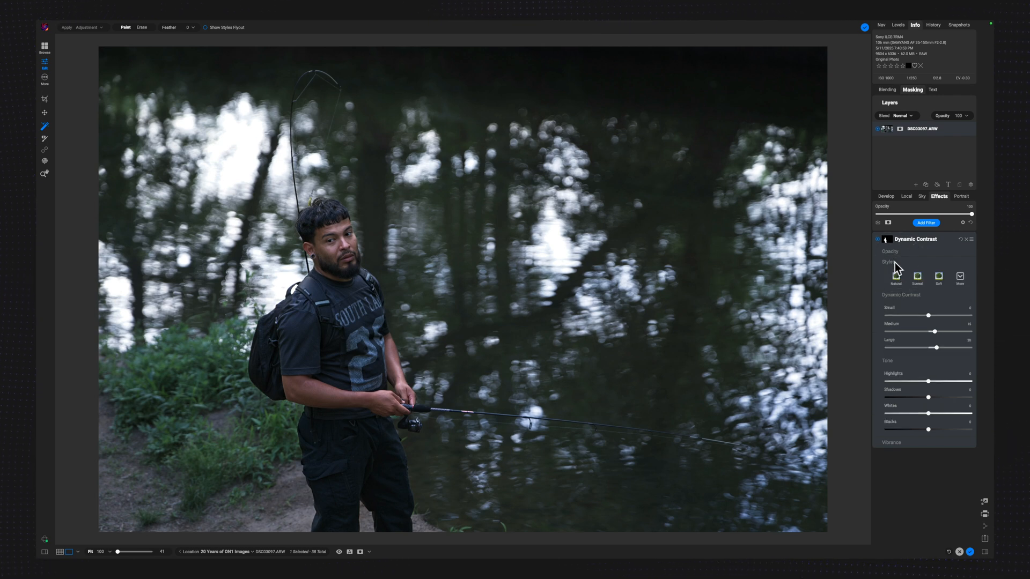
# - Apply the Normal Dynamic Contrast style and lower its Opacity
pyautogui.click(918, 275)
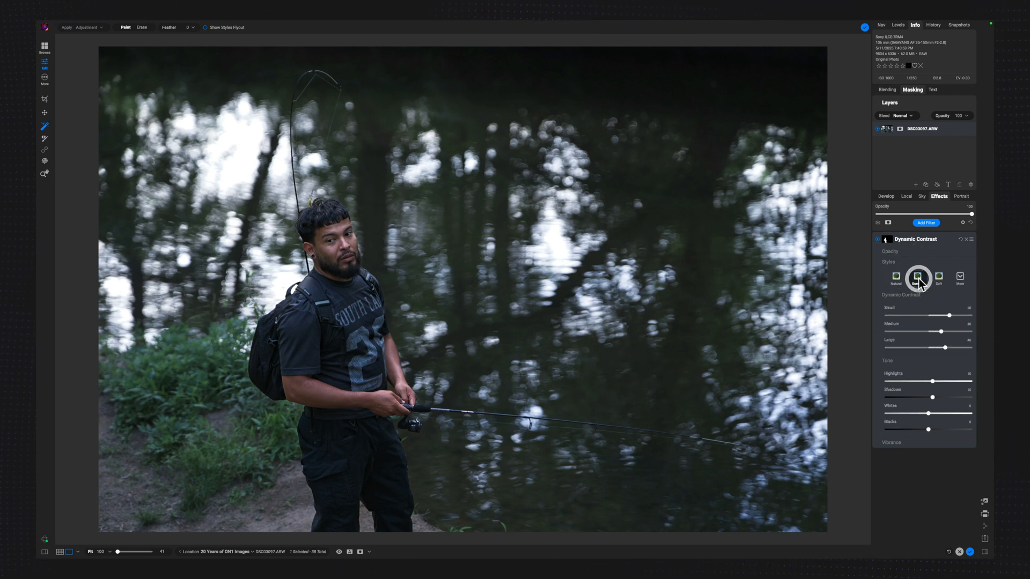
pyautogui.click(917, 275)
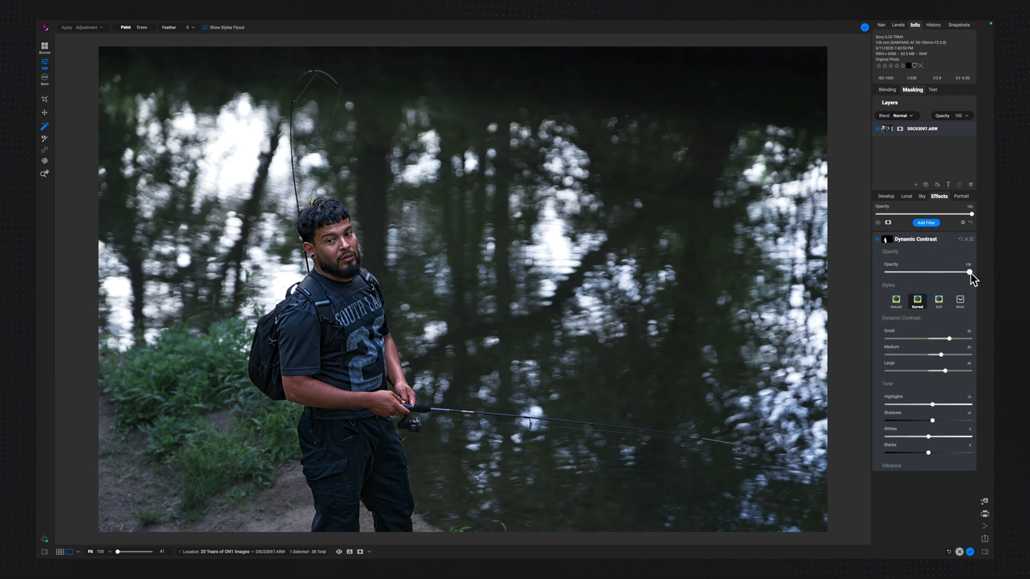
pyautogui.moveTo(970, 271); pyautogui.dragTo(951, 271)
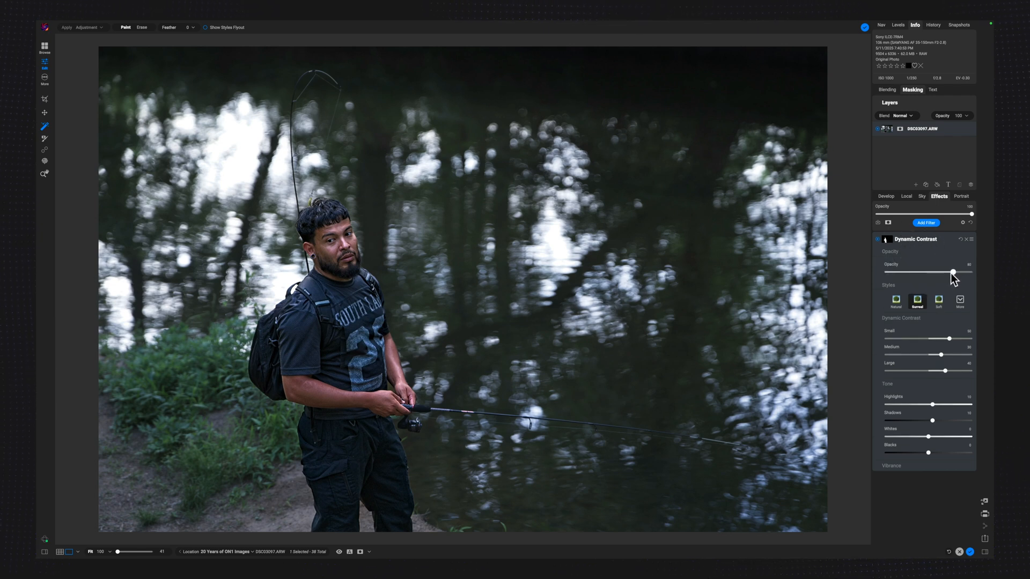
pyautogui.moveTo(953, 271); pyautogui.dragTo(938, 272)
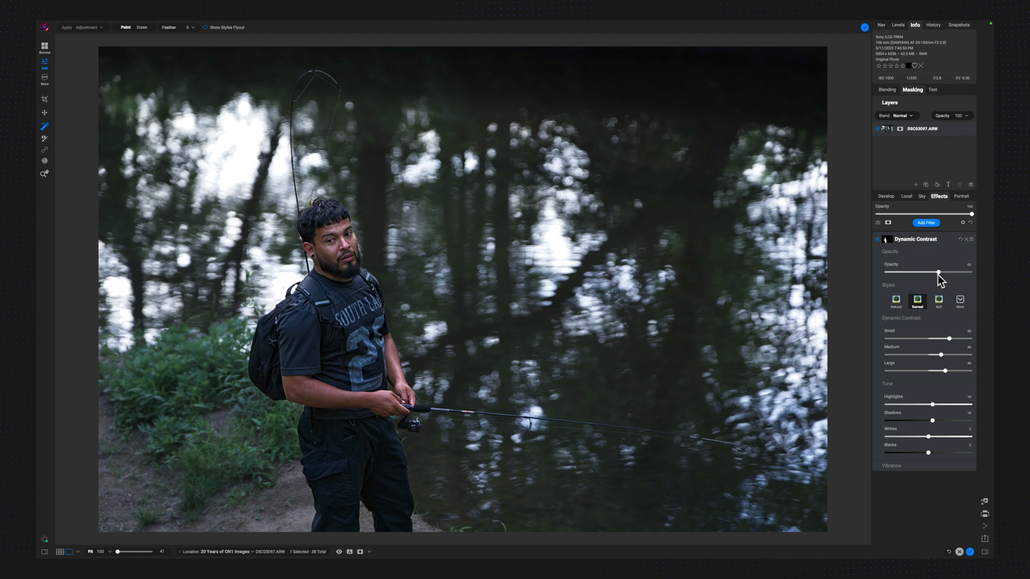
pyautogui.moveTo(939, 273); pyautogui.dragTo(935, 273)
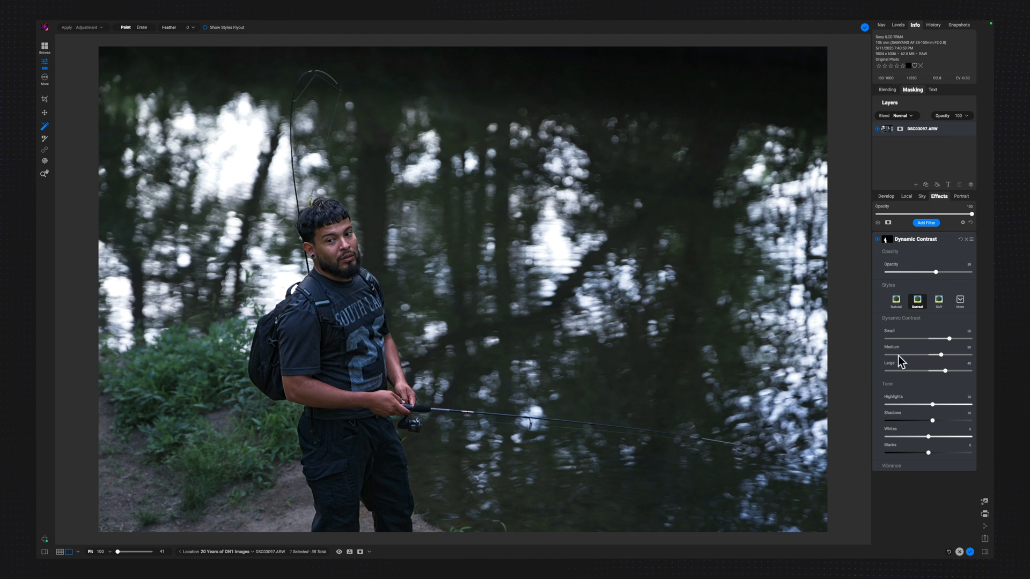
pyautogui.moveTo(938, 274)
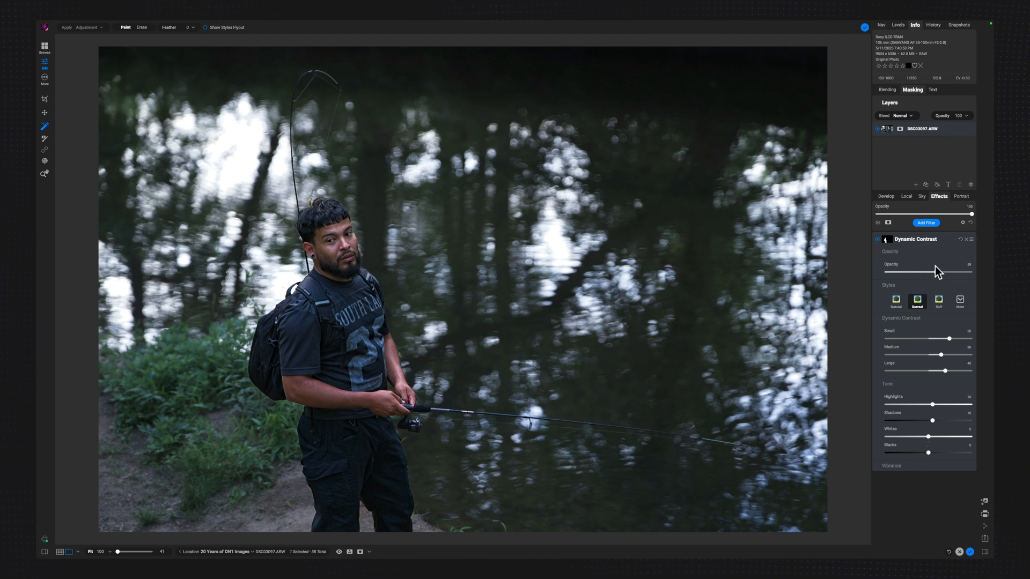
pyautogui.moveTo(904, 324)
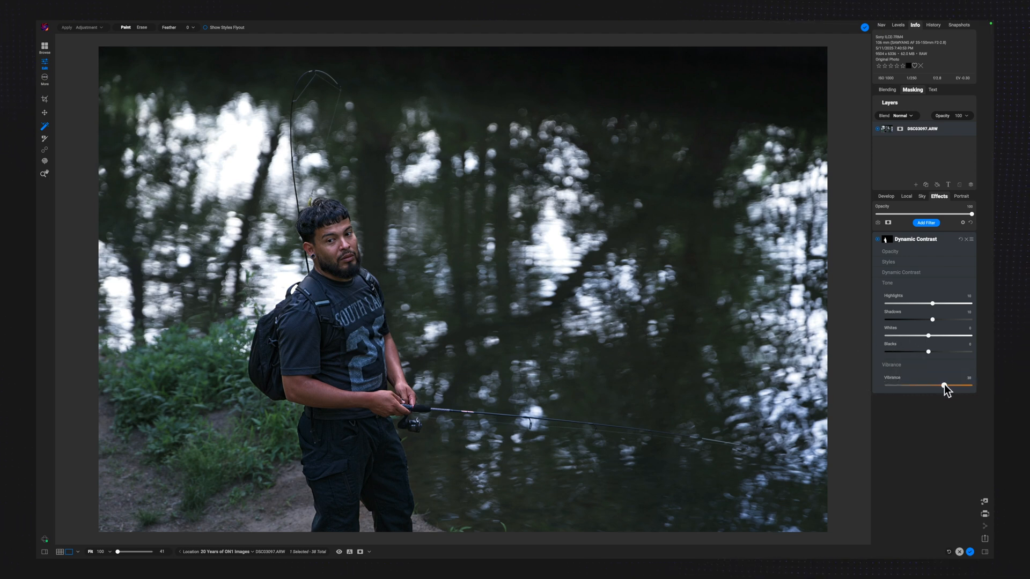
# - Boost Vibrance on the fisherman within the Dynamic Contrast filter
pyautogui.moveTo(944, 387); pyautogui.dragTo(951, 387)
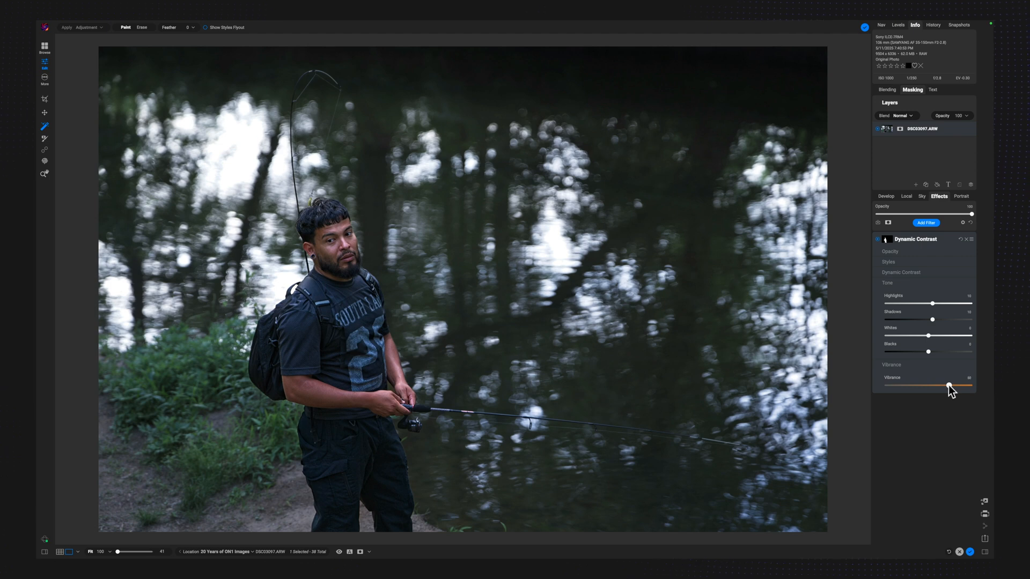
pyautogui.moveTo(947, 387); pyautogui.dragTo(949, 387)
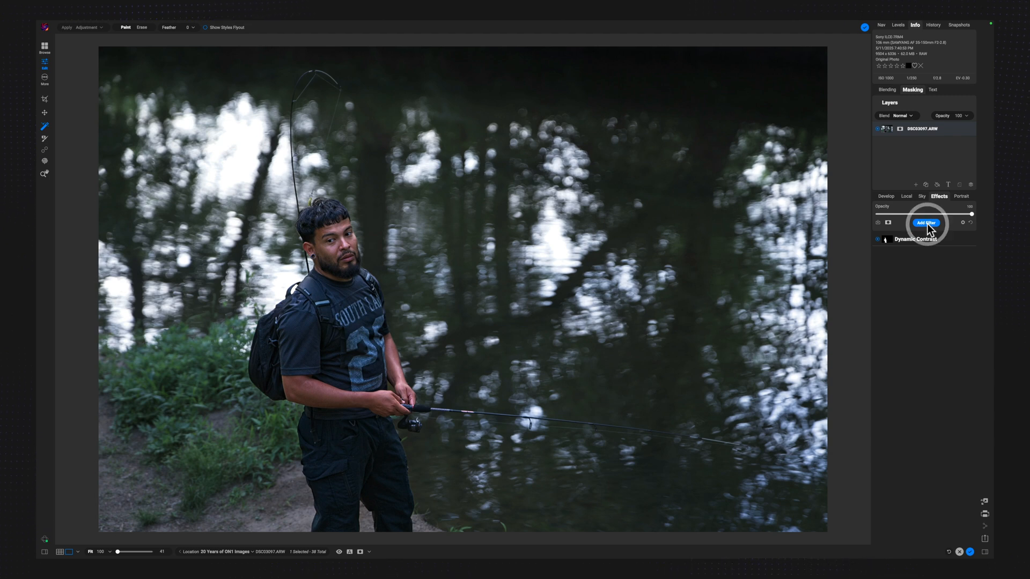
# - Add a Vignette filter and apply the Big Softy preset style
pyautogui.click(926, 223)
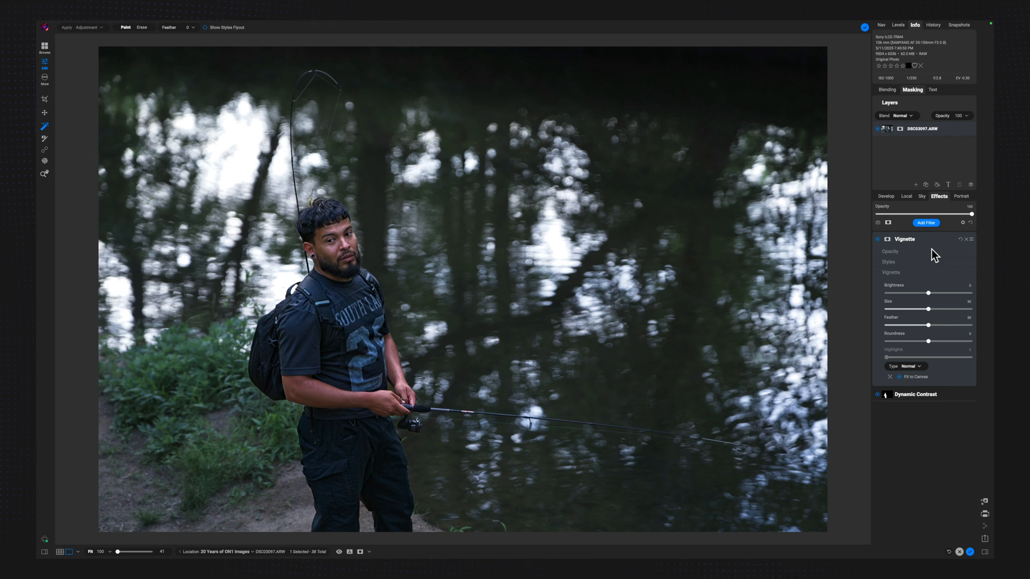
pyautogui.click(888, 262)
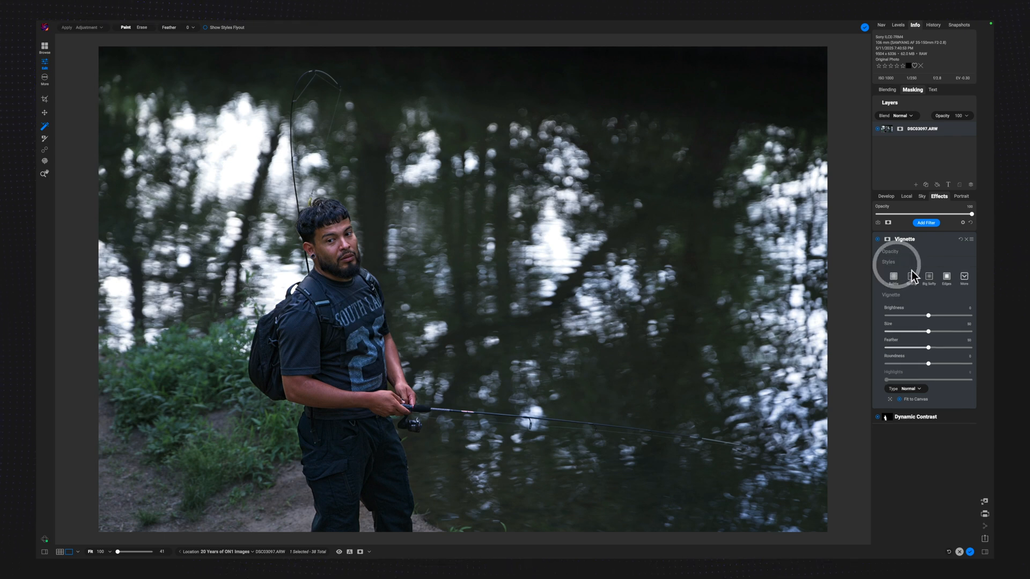
pyautogui.click(929, 276)
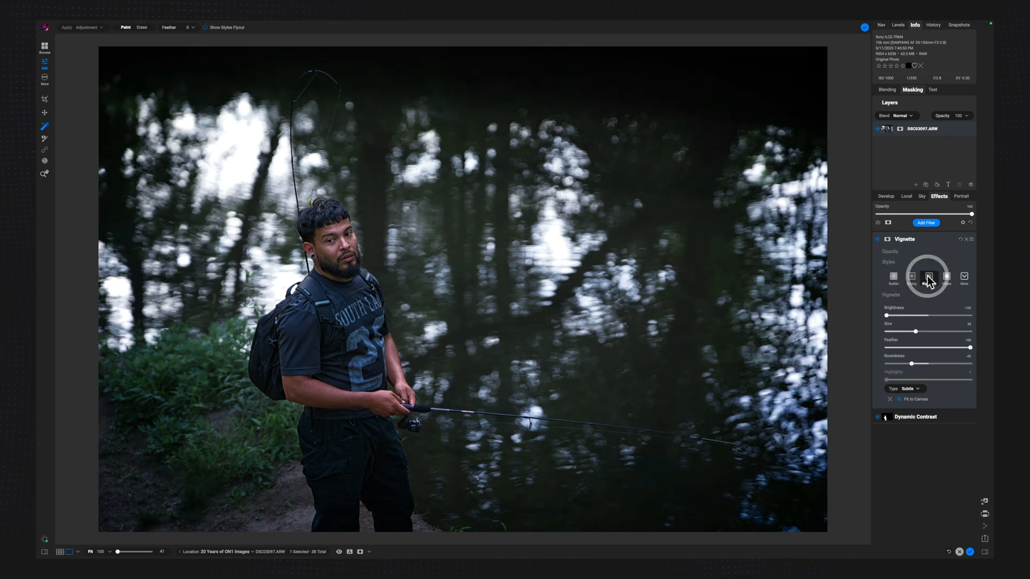
pyautogui.click(928, 276)
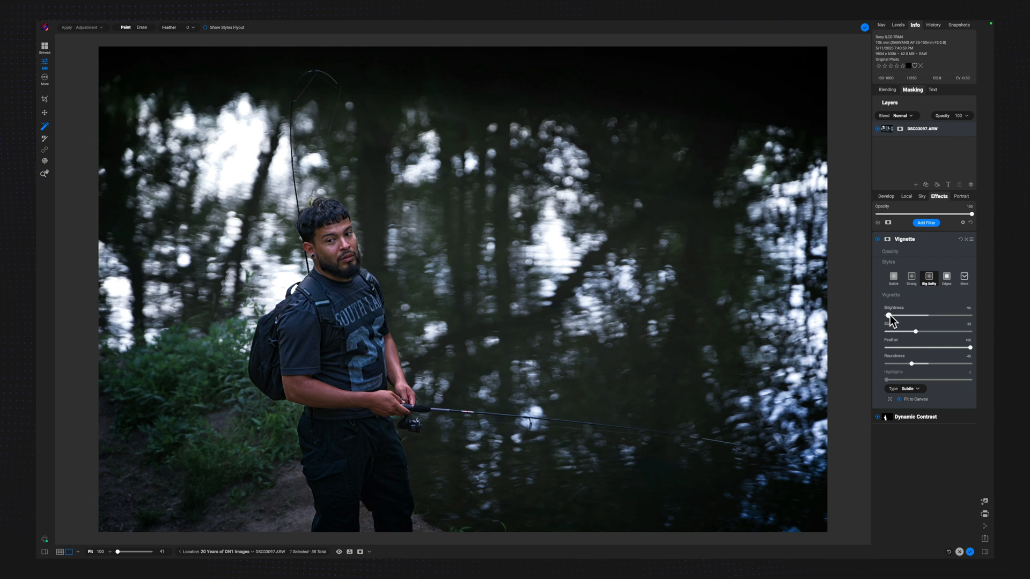
# - Raise the vignette's Brightness and lower its Opacity, then fold the panel away
pyautogui.moveTo(888, 316); pyautogui.dragTo(900, 315)
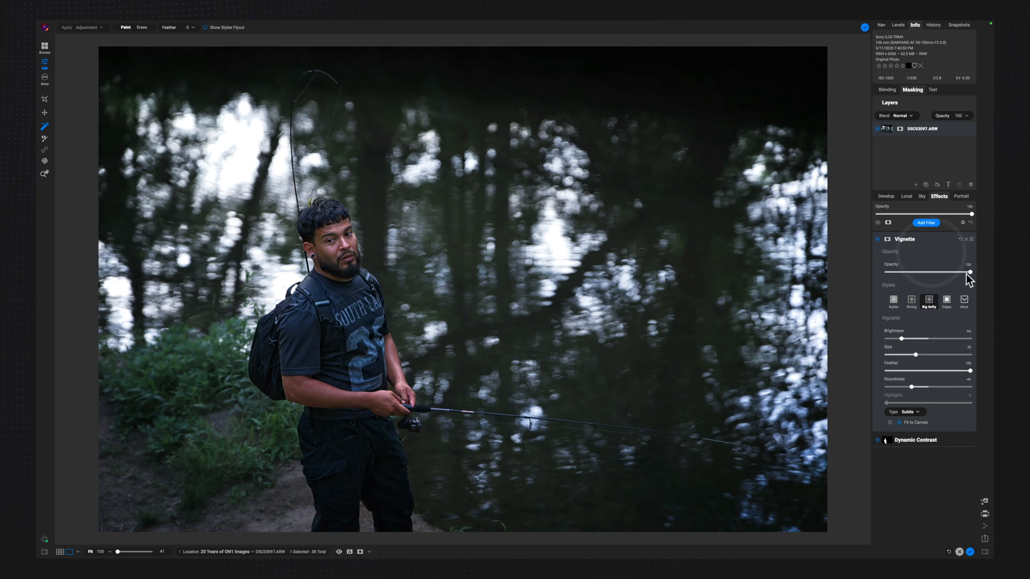
pyautogui.moveTo(972, 272); pyautogui.dragTo(954, 271)
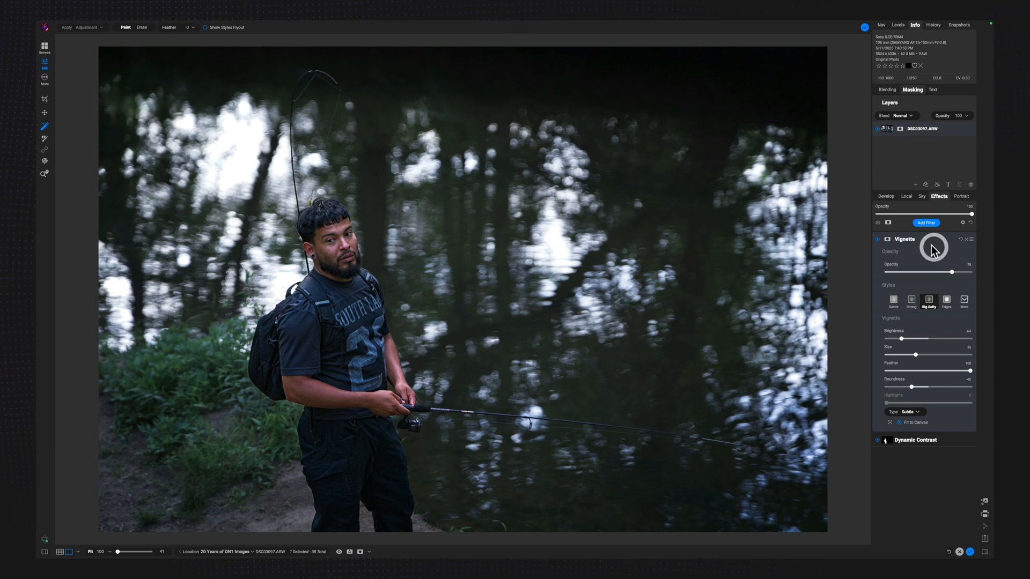
pyautogui.click(877, 239)
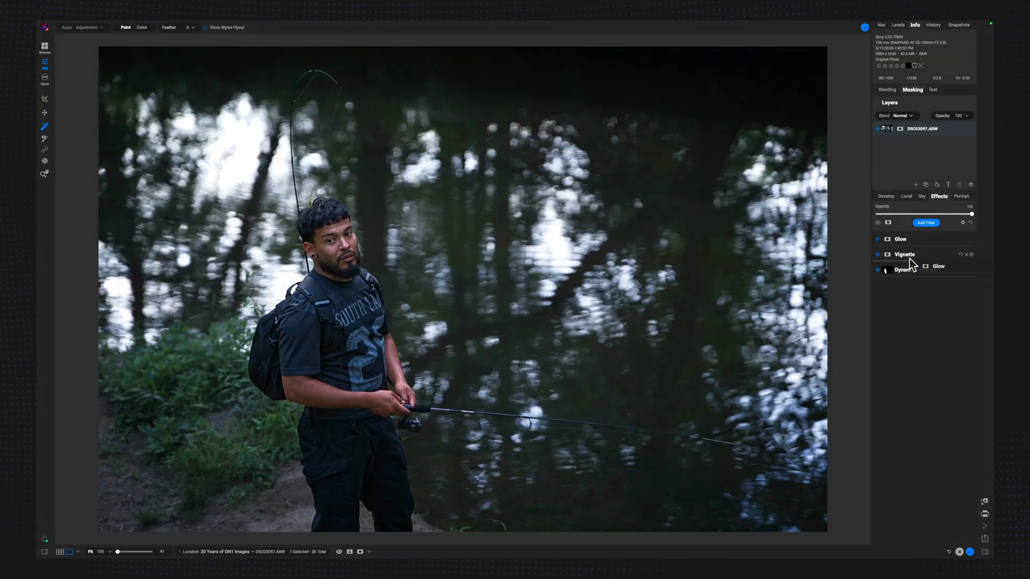
# - Raise the Glow Amount to about 40, adjust the Halo slightly and collapse the panel
pyautogui.click(900, 255)
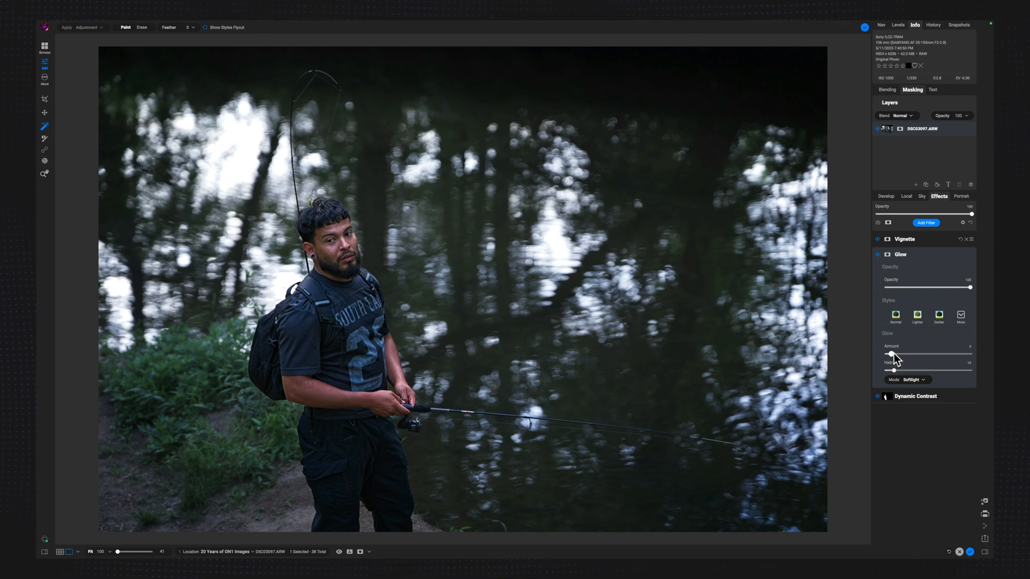
pyautogui.moveTo(887, 355); pyautogui.dragTo(919, 355)
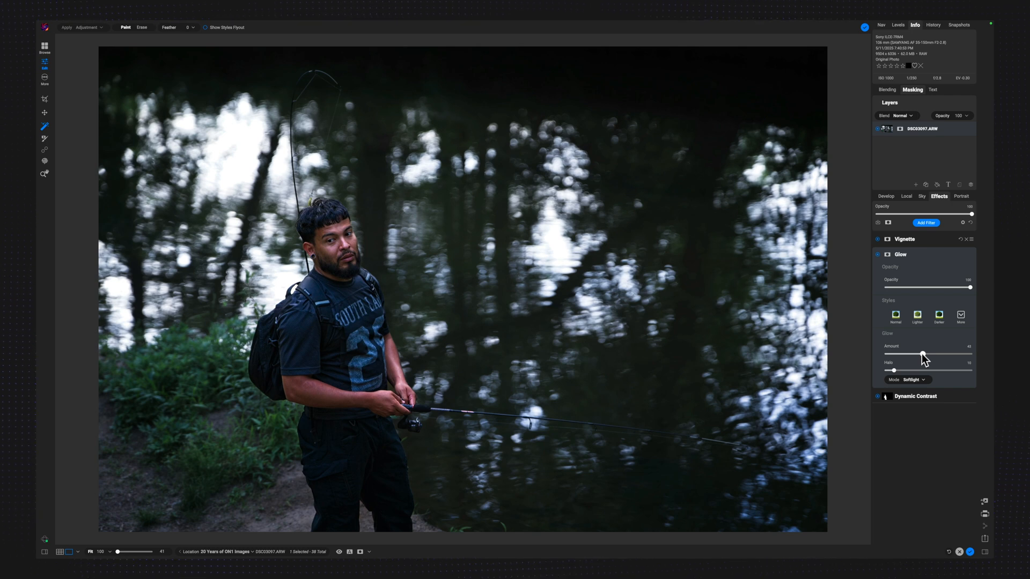
pyautogui.moveTo(923, 353); pyautogui.dragTo(916, 353)
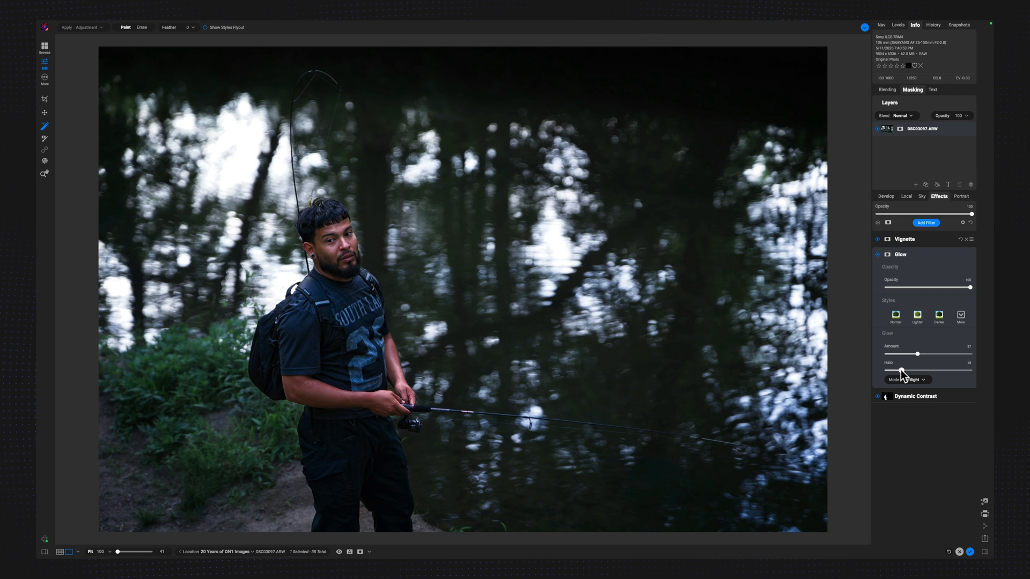
pyautogui.moveTo(920, 370); pyautogui.dragTo(917, 370)
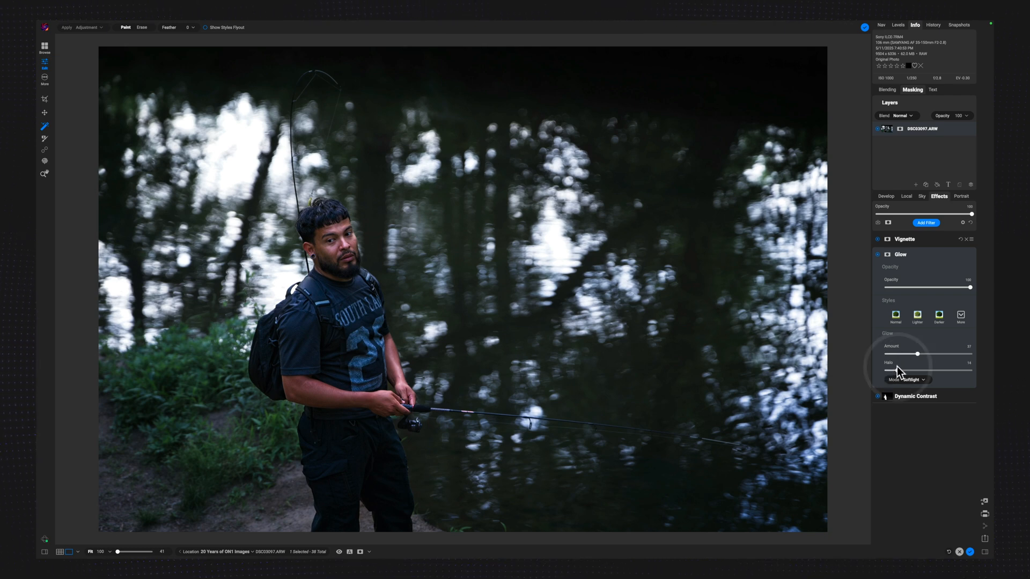
pyautogui.click(877, 256)
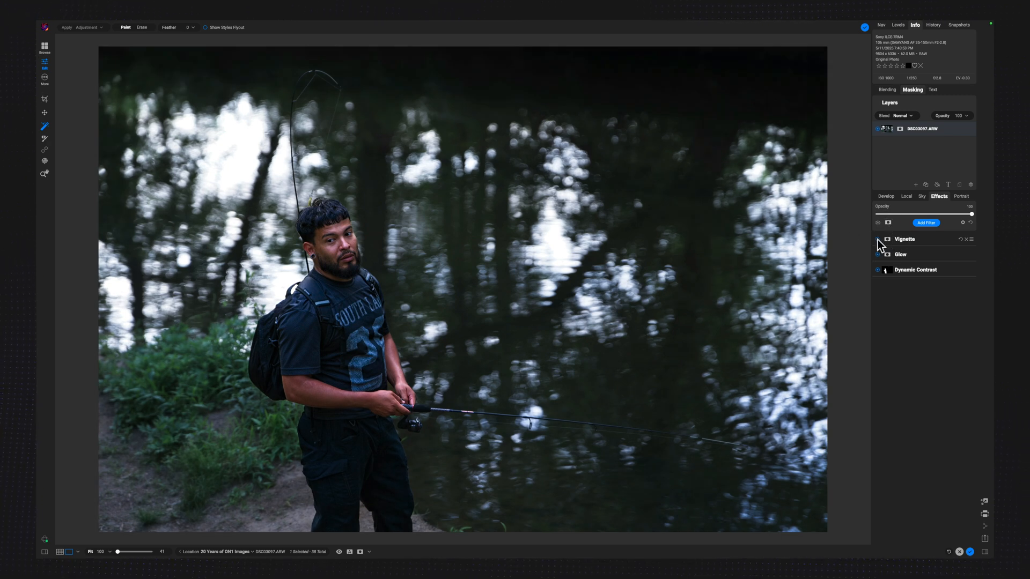
# - Switch to the Develop tab and raise the overall Exposure
pyautogui.click(906, 240)
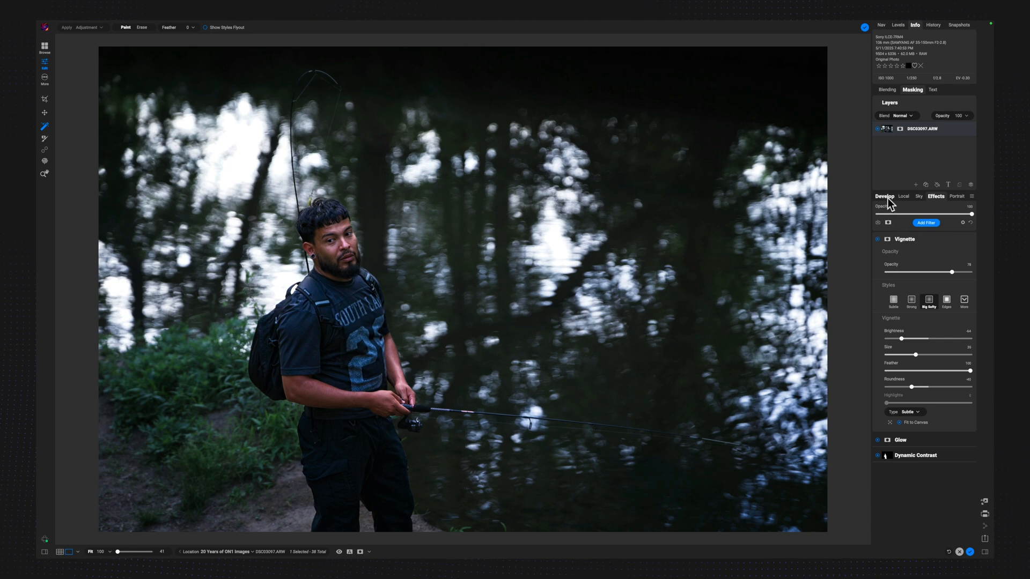
pyautogui.click(885, 196)
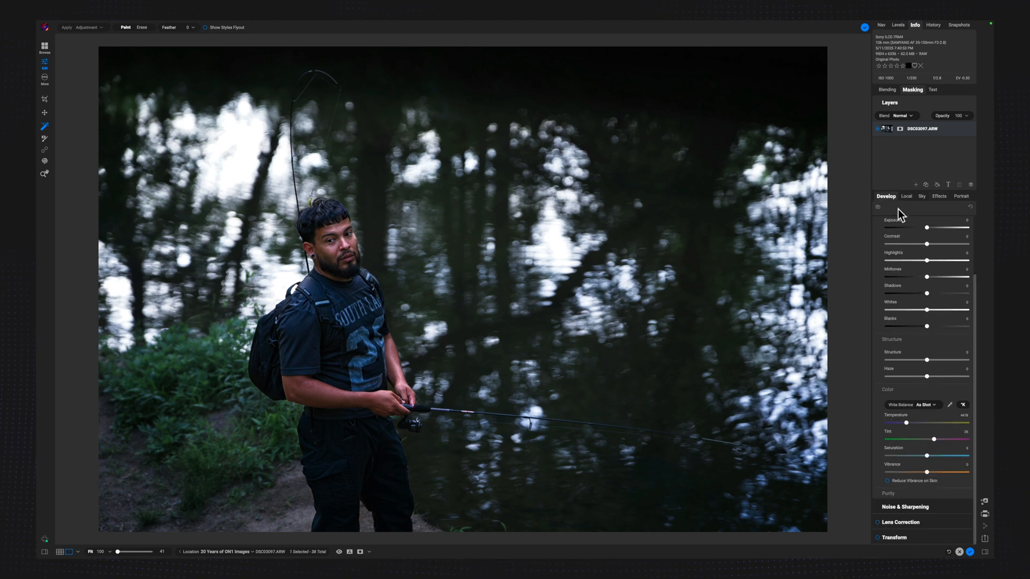
pyautogui.moveTo(927, 227); pyautogui.dragTo(933, 228)
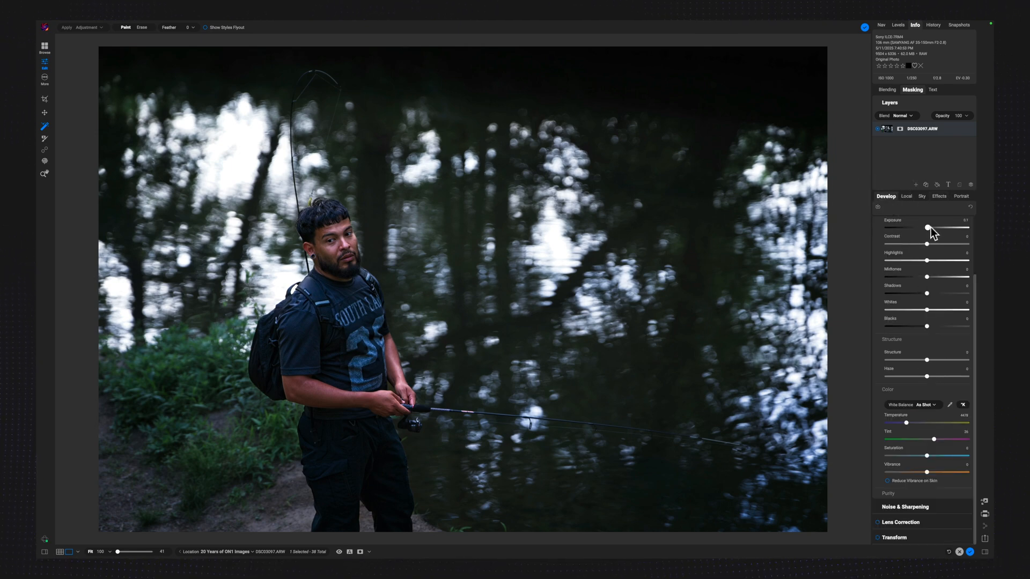
pyautogui.moveTo(927, 229); pyautogui.dragTo(932, 229)
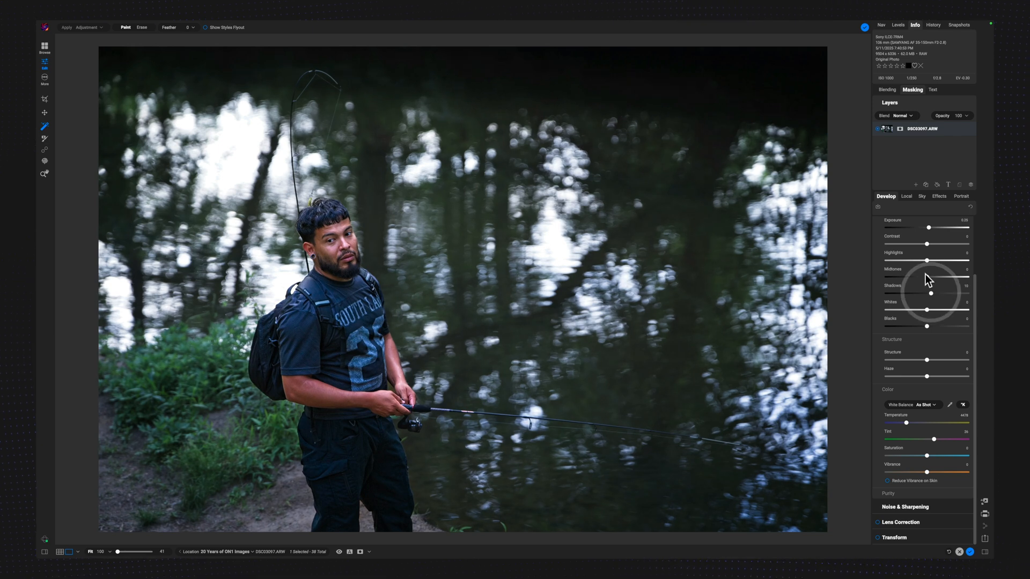
# - Lift the Shadows, pull down the Highlights and add a little Vibrance
pyautogui.moveTo(927, 261); pyautogui.dragTo(912, 261)
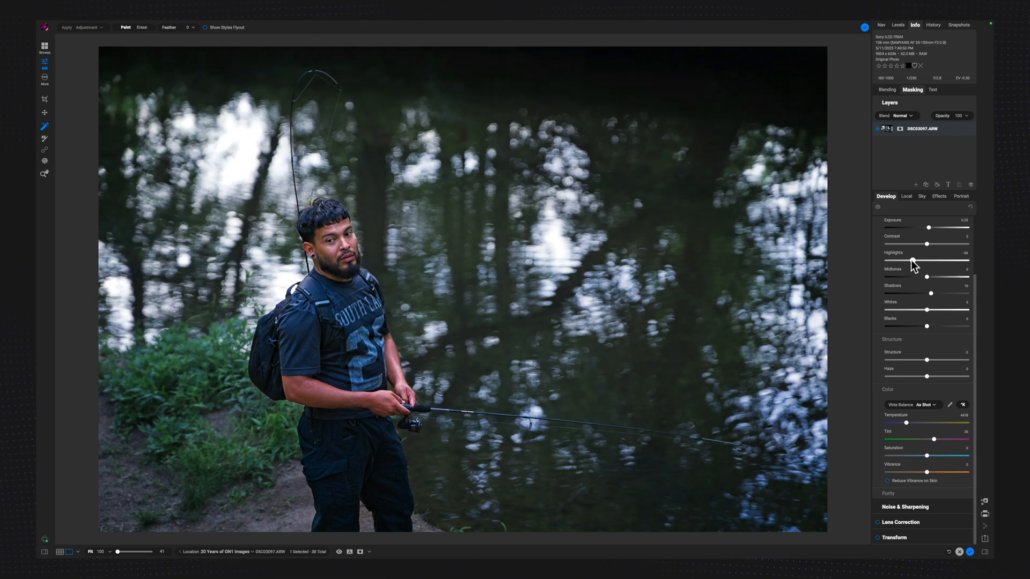
pyautogui.moveTo(912, 260); pyautogui.dragTo(910, 259)
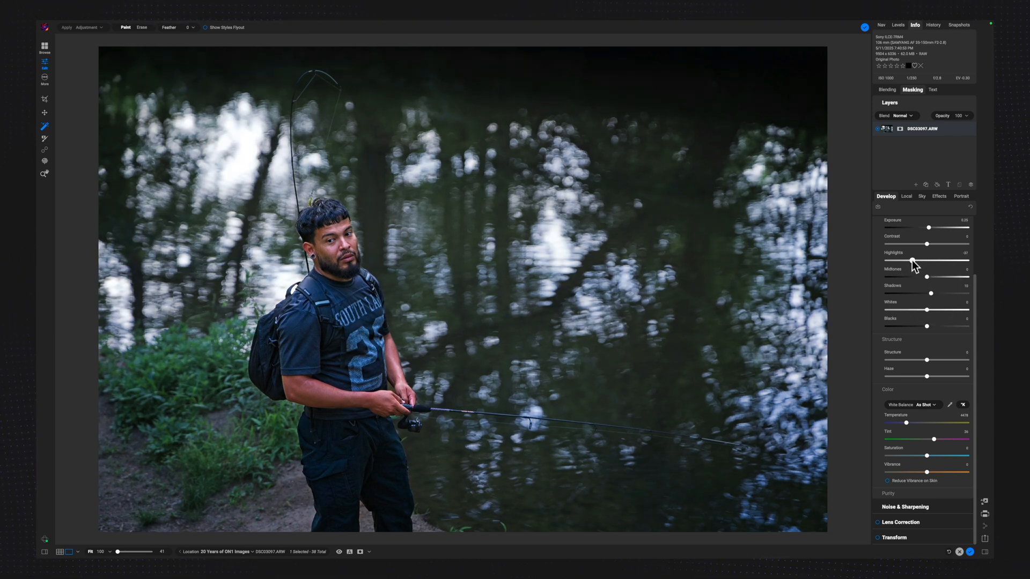
pyautogui.moveTo(912, 260); pyautogui.dragTo(912, 260)
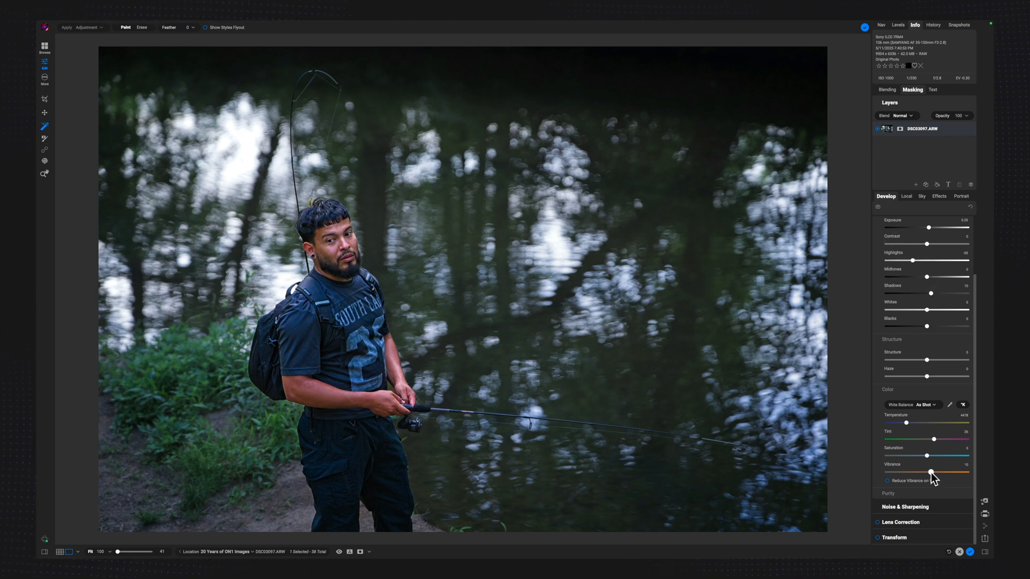
pyautogui.moveTo(928, 473); pyautogui.dragTo(931, 473)
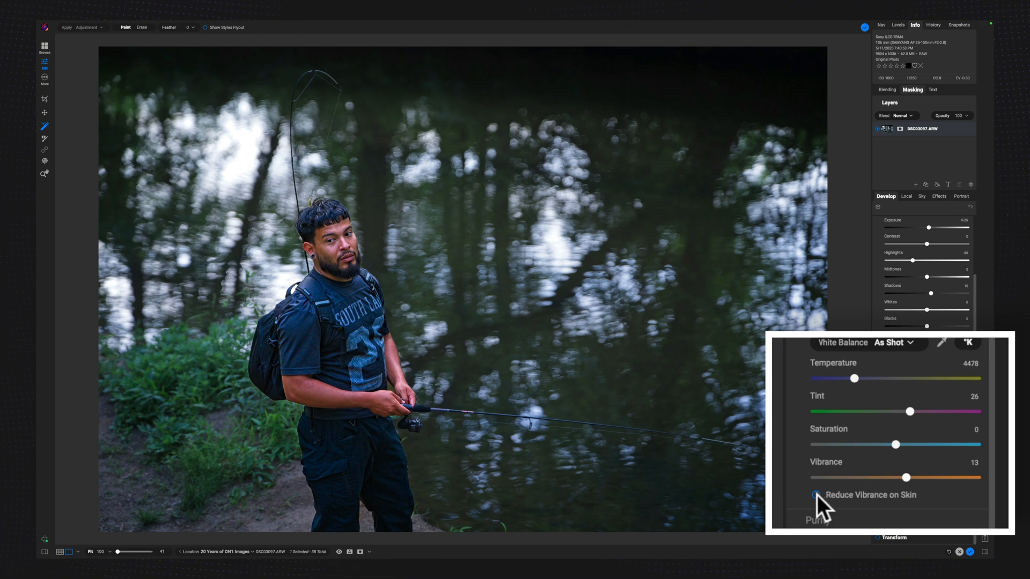
pyautogui.moveTo(817, 496)
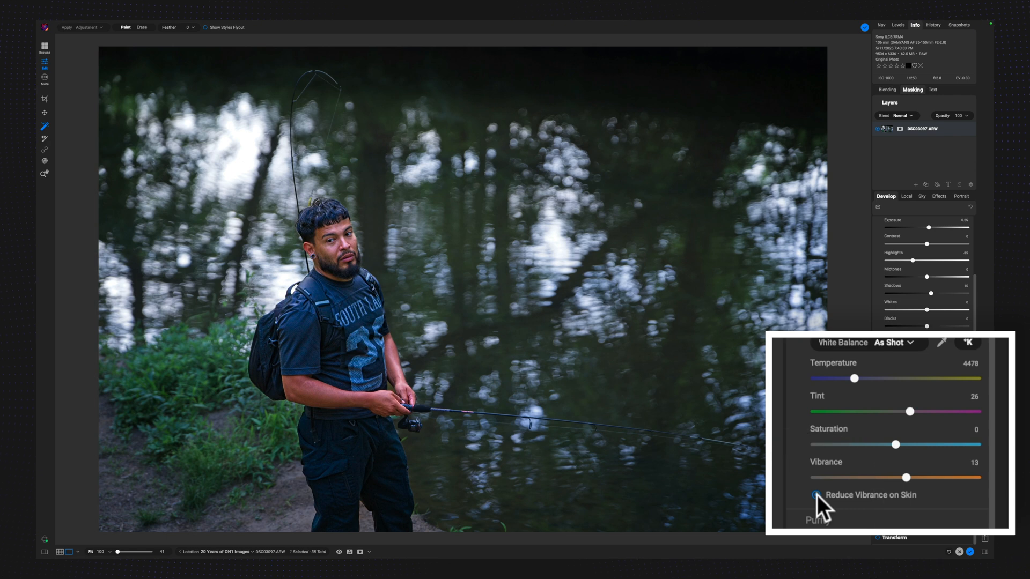
# - Enable Reduce Vibrance on Skin, preview Vibrance at 100, then settle it around 17
pyautogui.click(815, 495)
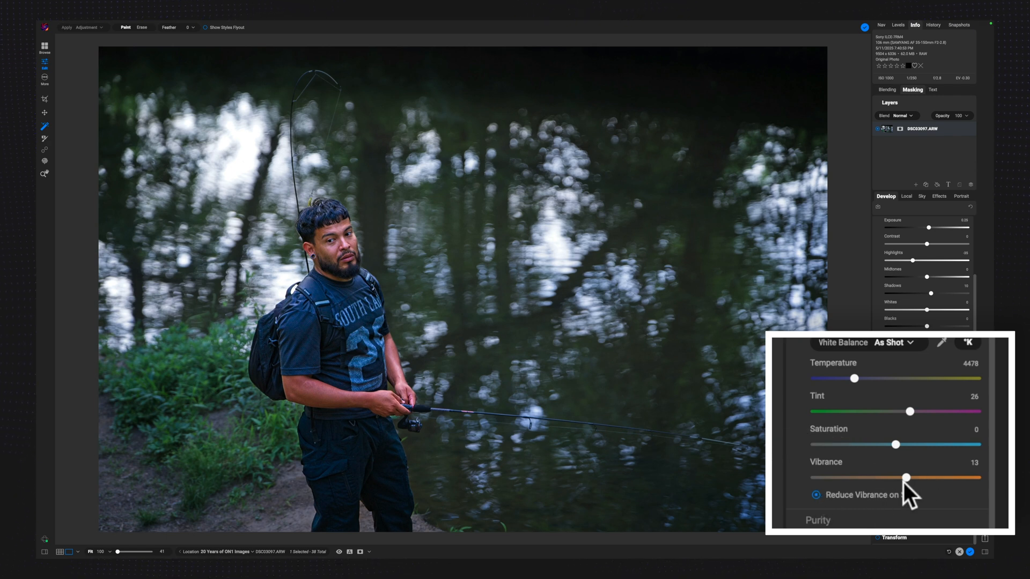
pyautogui.moveTo(906, 477); pyautogui.dragTo(975, 477)
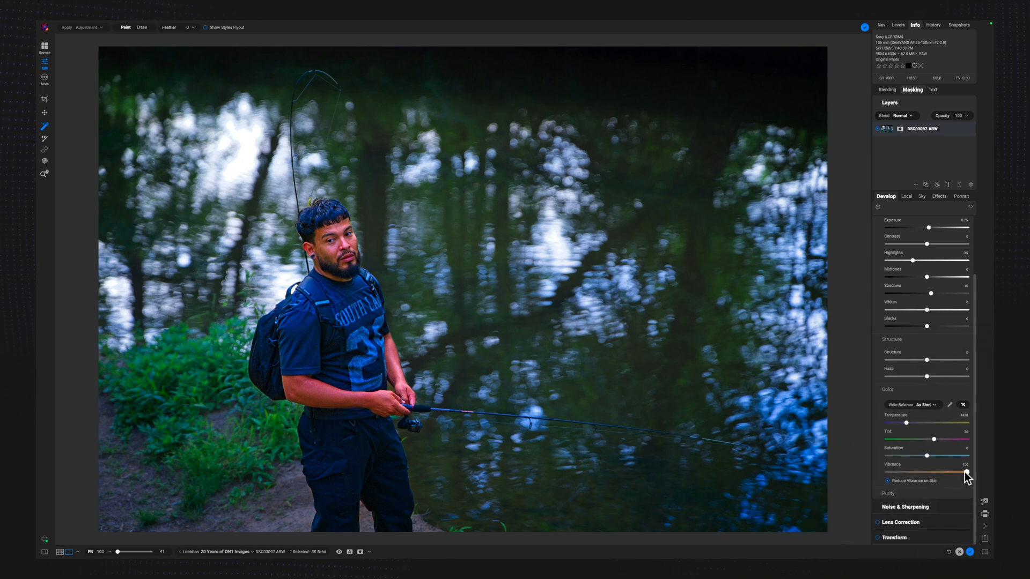
pyautogui.moveTo(962, 473); pyautogui.dragTo(937, 473)
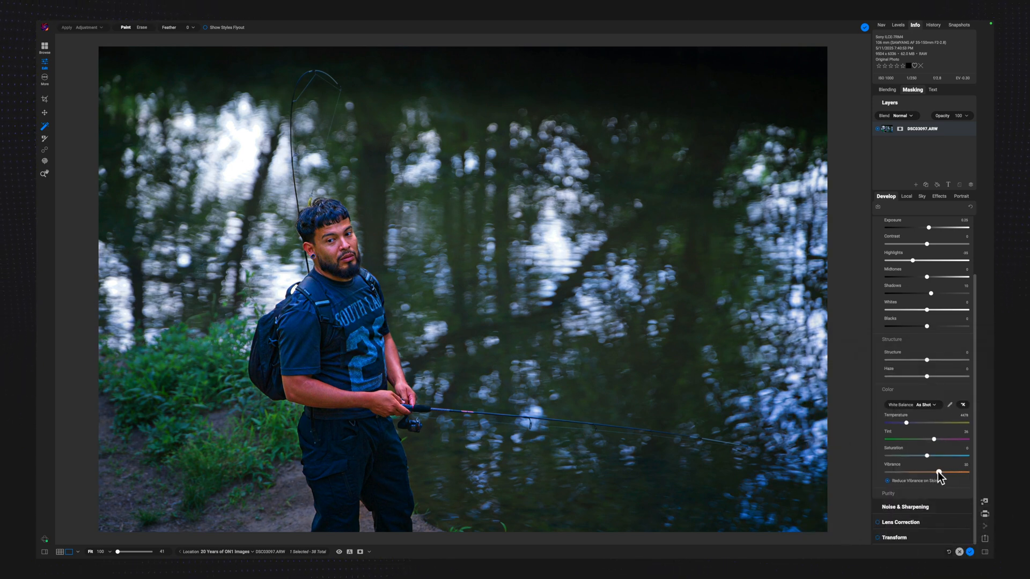
pyautogui.moveTo(952, 473); pyautogui.dragTo(938, 473)
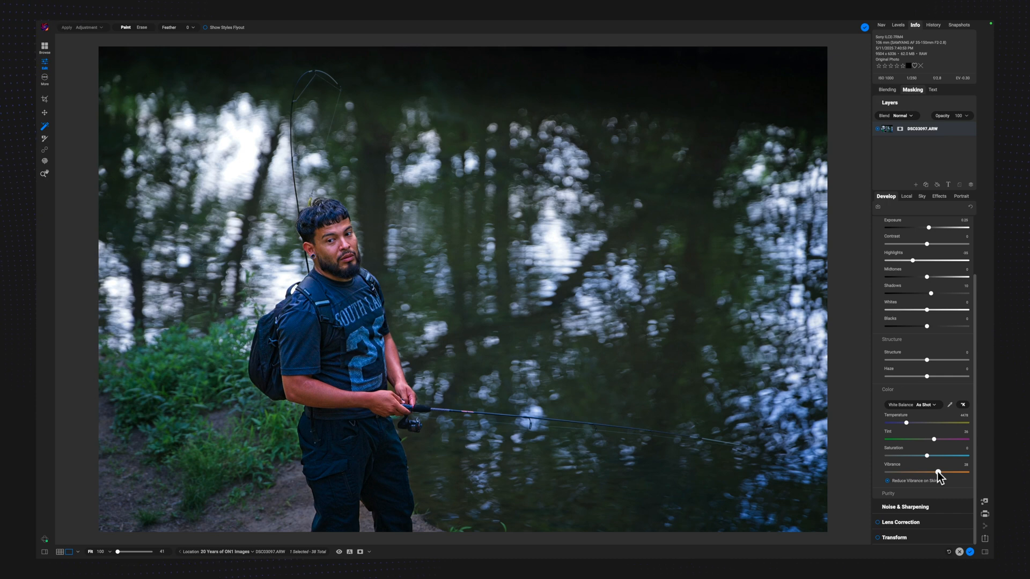
pyautogui.moveTo(938, 473); pyautogui.dragTo(944, 473)
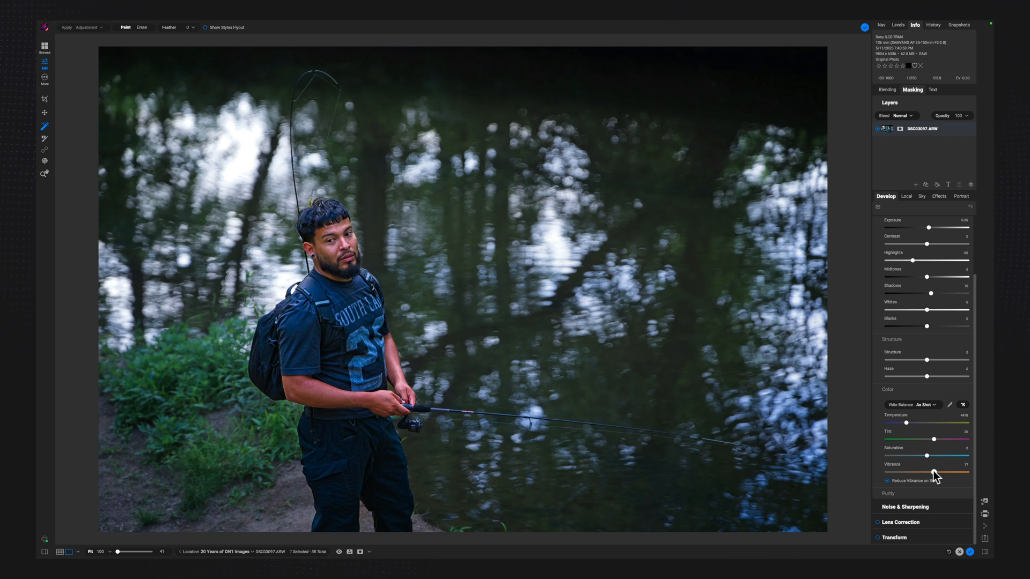
pyautogui.moveTo(942, 406)
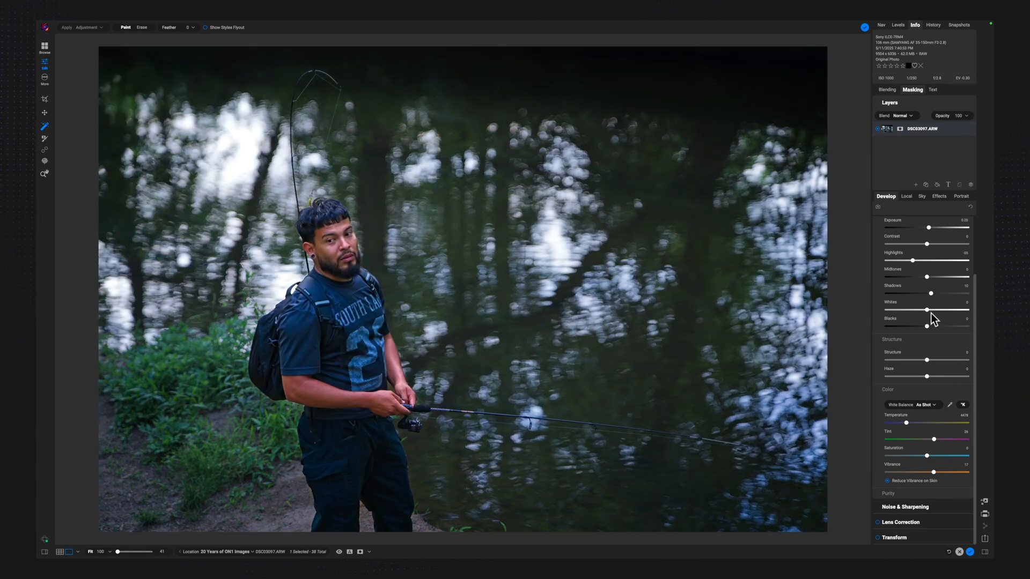
# - Nudge the Exposure of the local background-darkening Adjustment layer, then fold its settings away
pyautogui.click(906, 196)
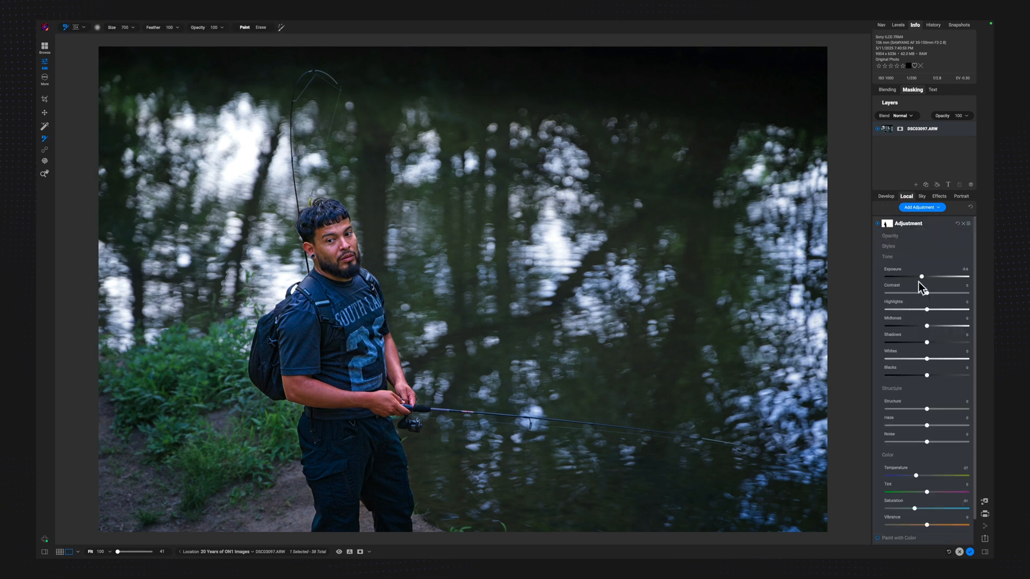
pyautogui.moveTo(923, 276); pyautogui.dragTo(921, 277)
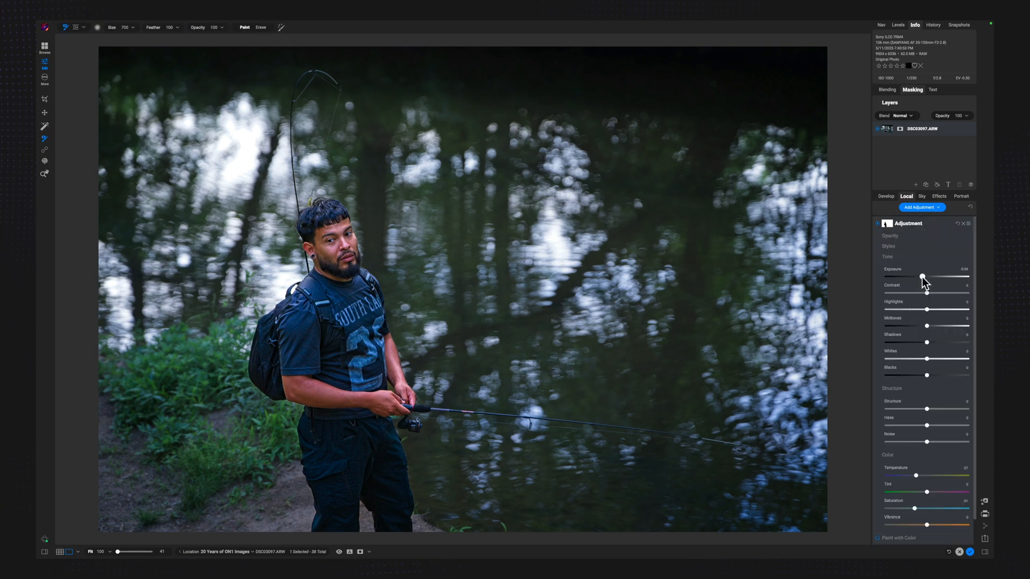
pyautogui.click(923, 276)
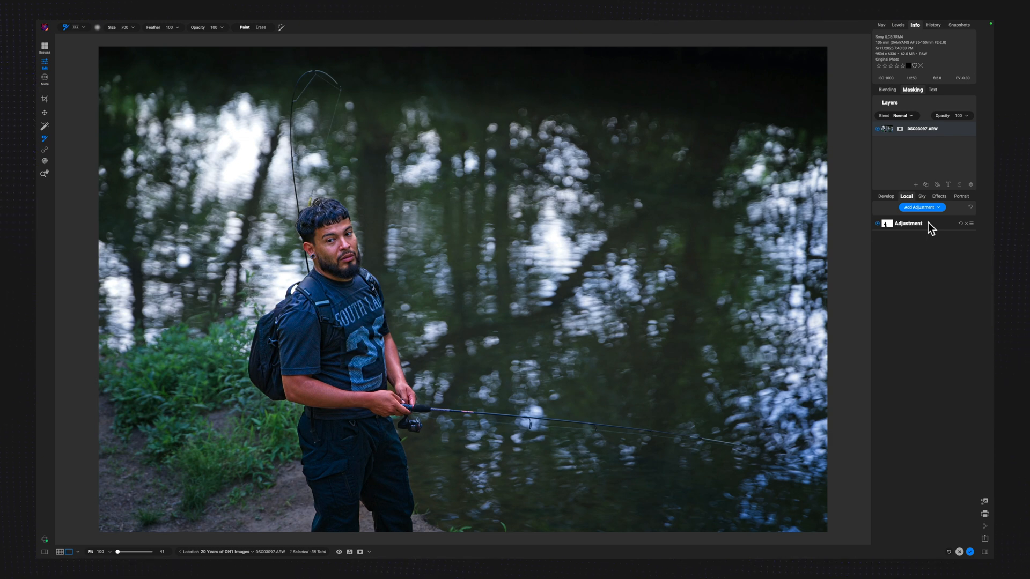
pyautogui.moveTo(898, 235)
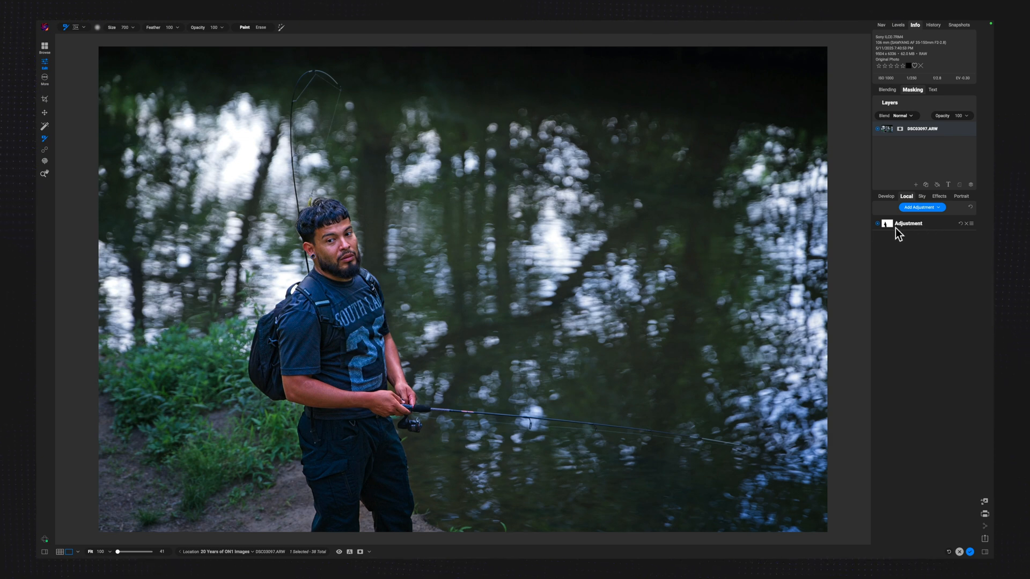